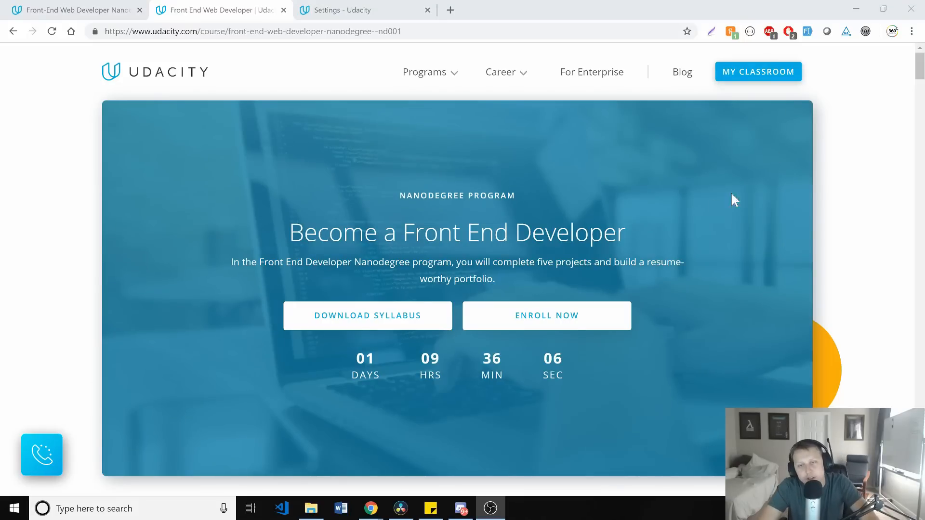
mouse_move(707, 219)
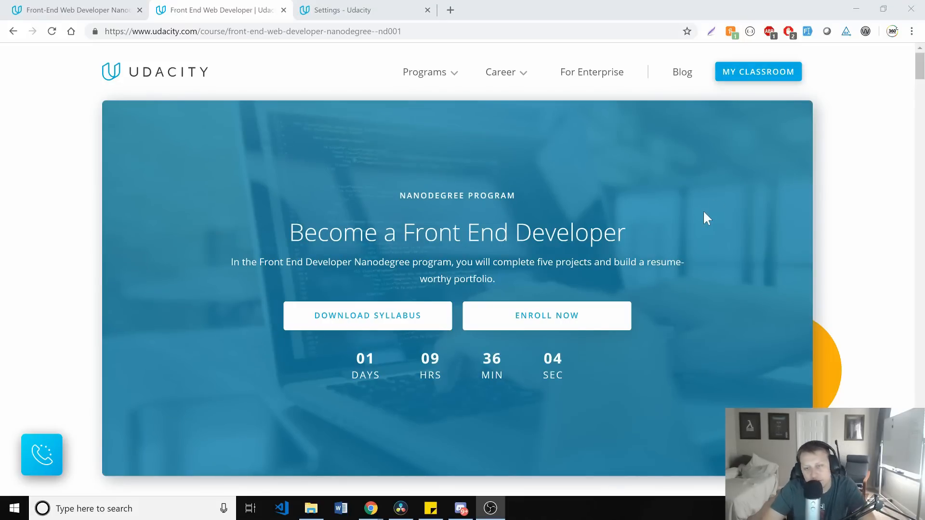
mouse_move(517, 177)
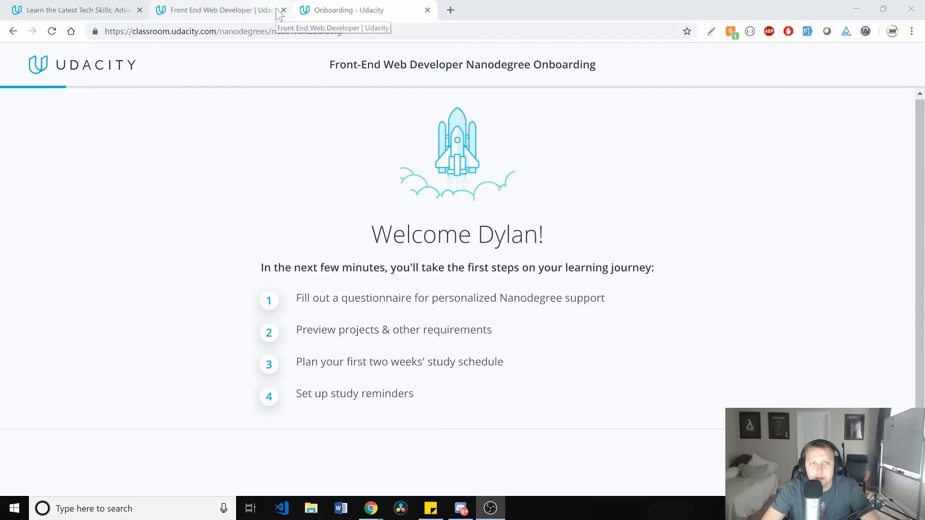
- Close the Front End Web Developer course page and the other Udacity page, leaving only onboarding
left_click(282, 9)
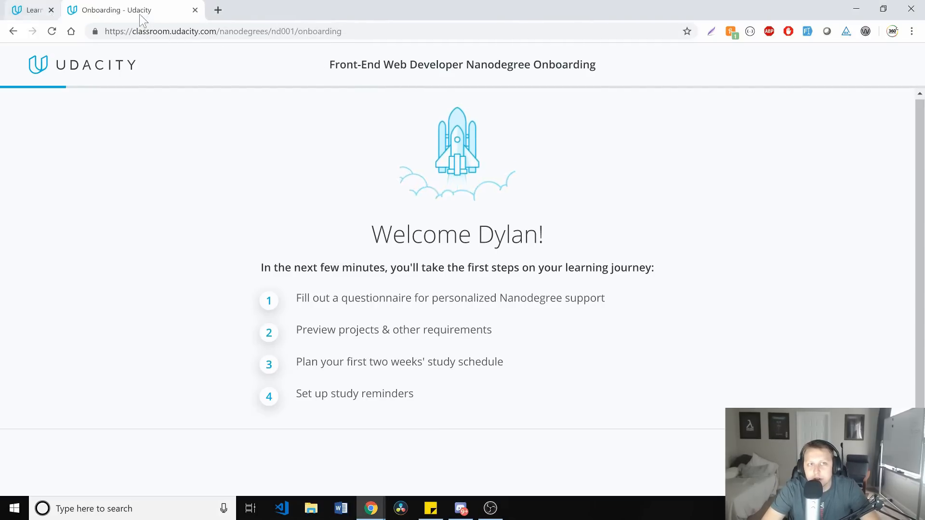
left_click(51, 9)
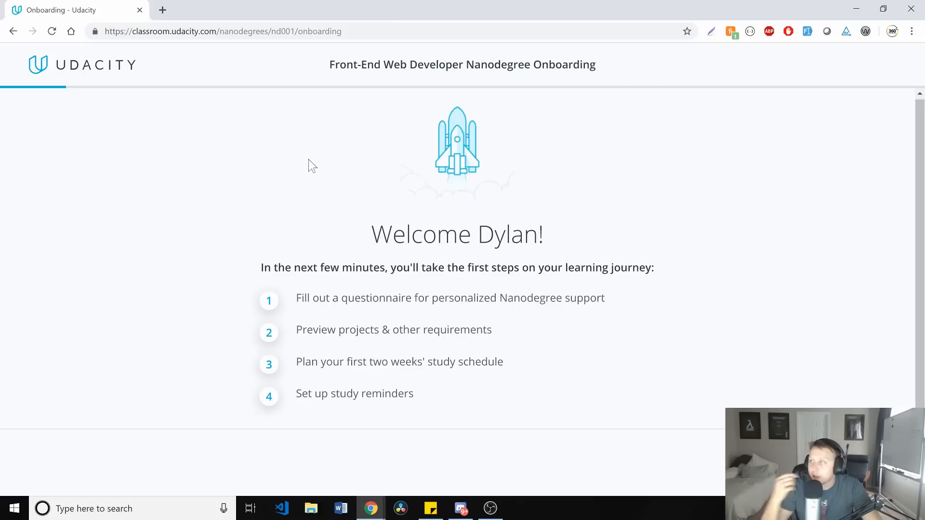
left_click_drag(322, 361, 413, 393)
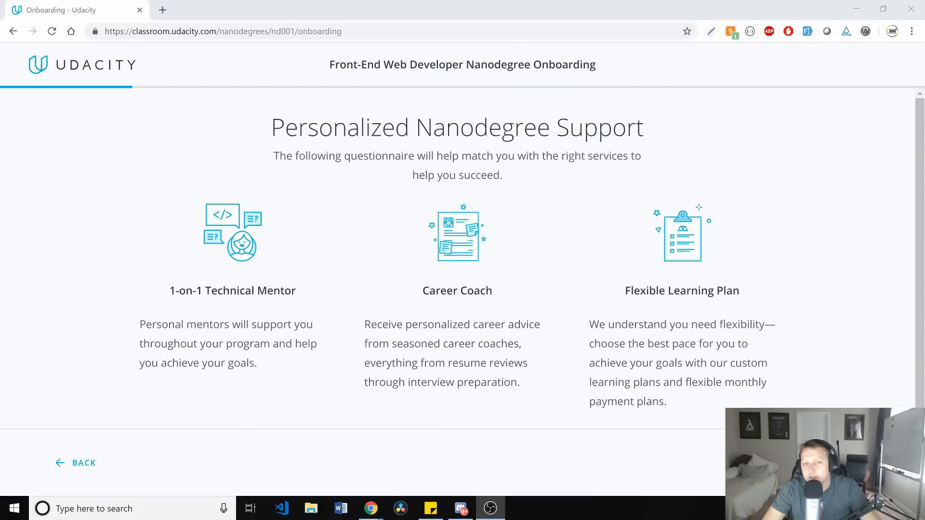
mouse_move(668, 142)
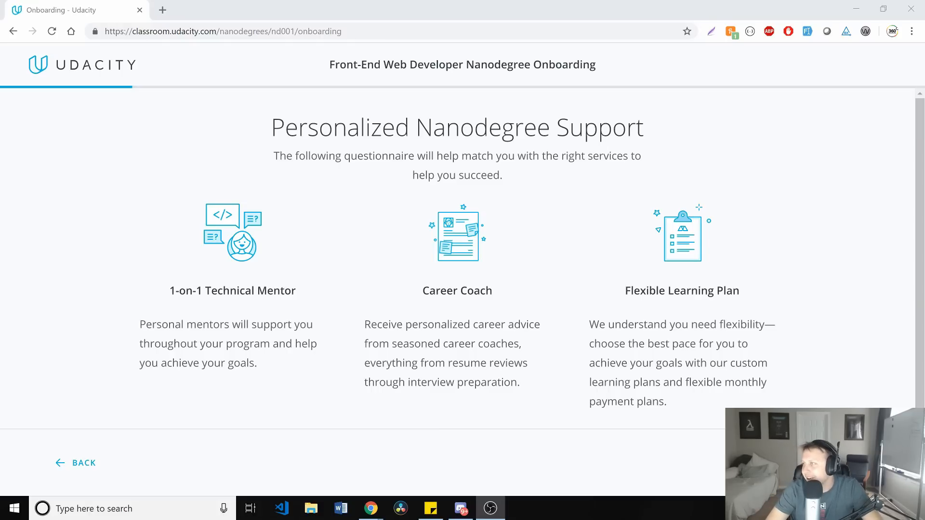
mouse_move(273, 233)
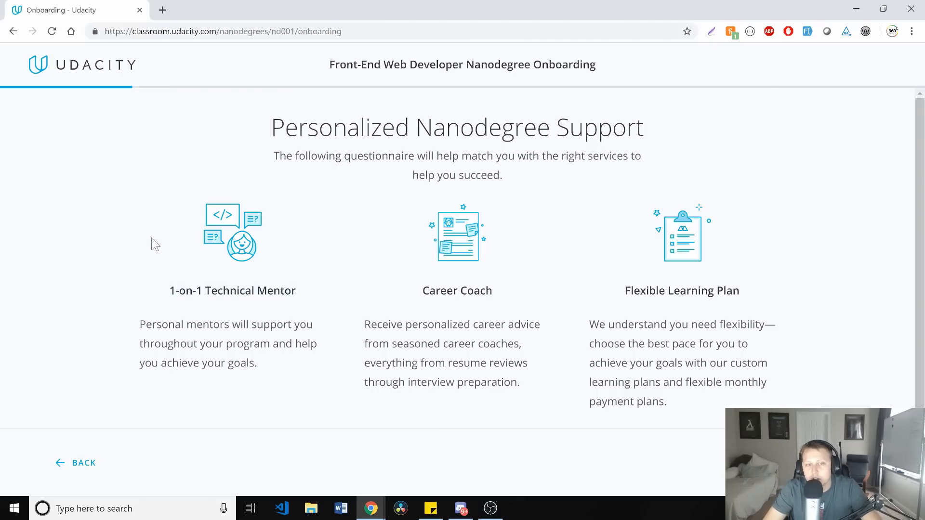
mouse_move(257, 276)
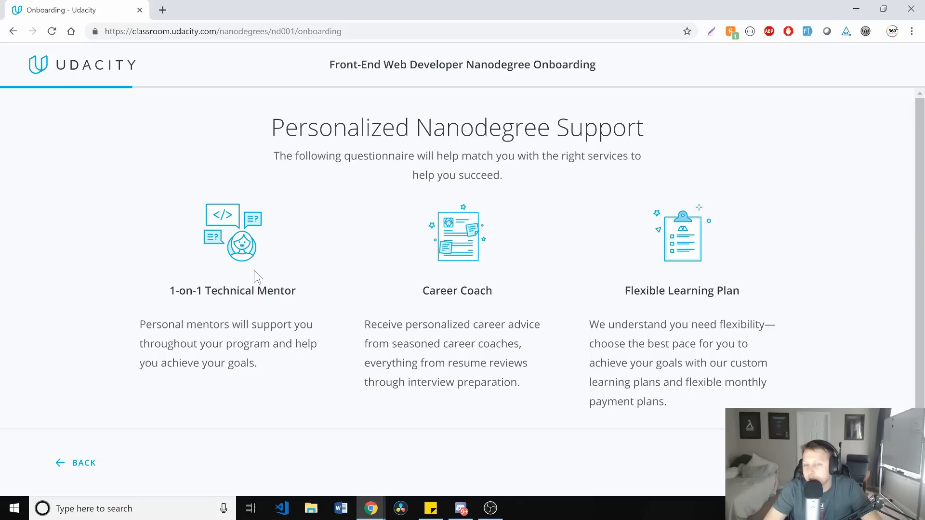
mouse_move(561, 295)
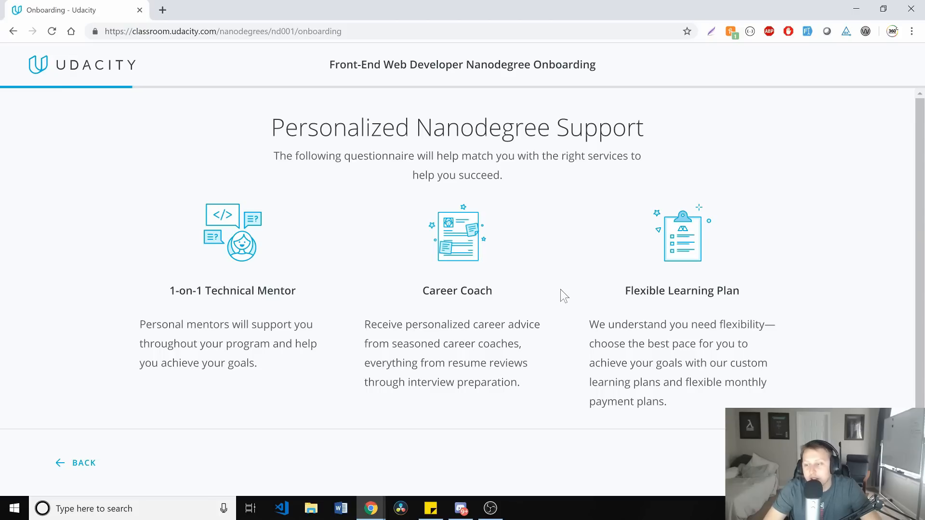
mouse_move(632, 233)
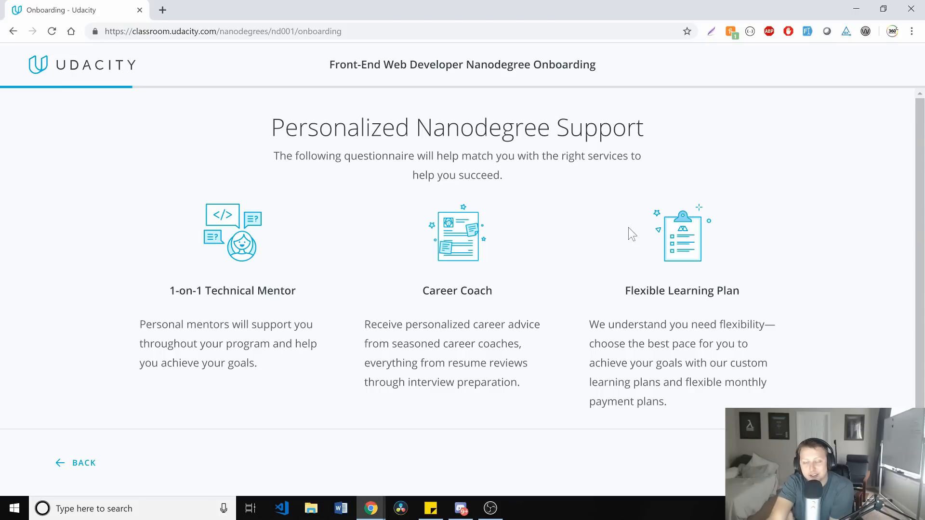
mouse_move(521, 302)
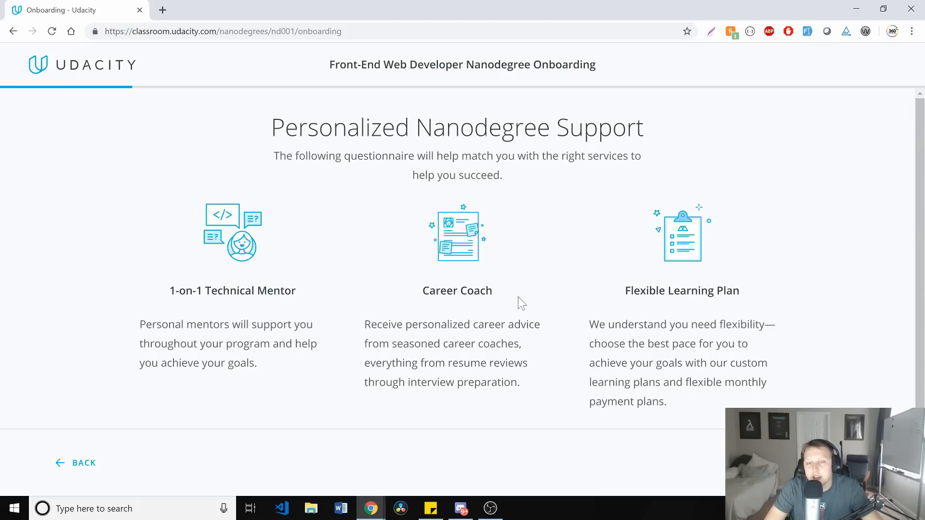
mouse_move(553, 314)
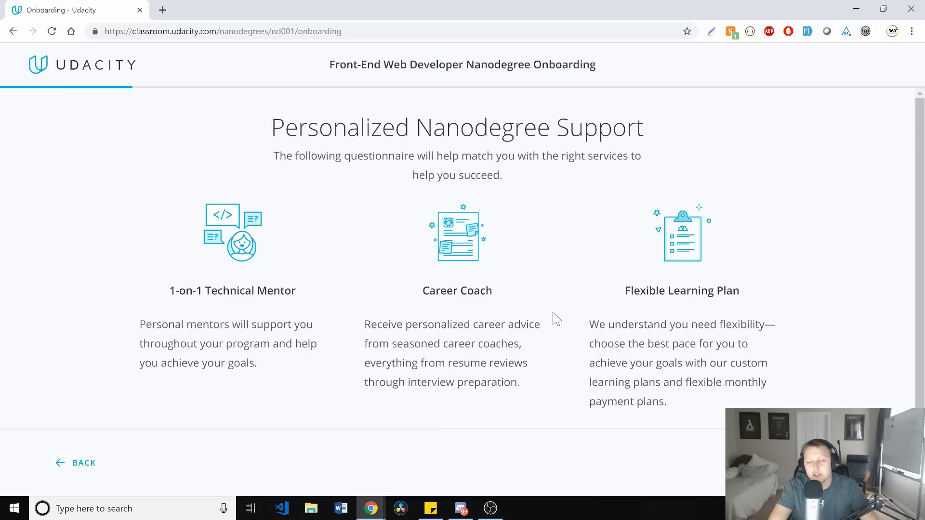
mouse_move(613, 310)
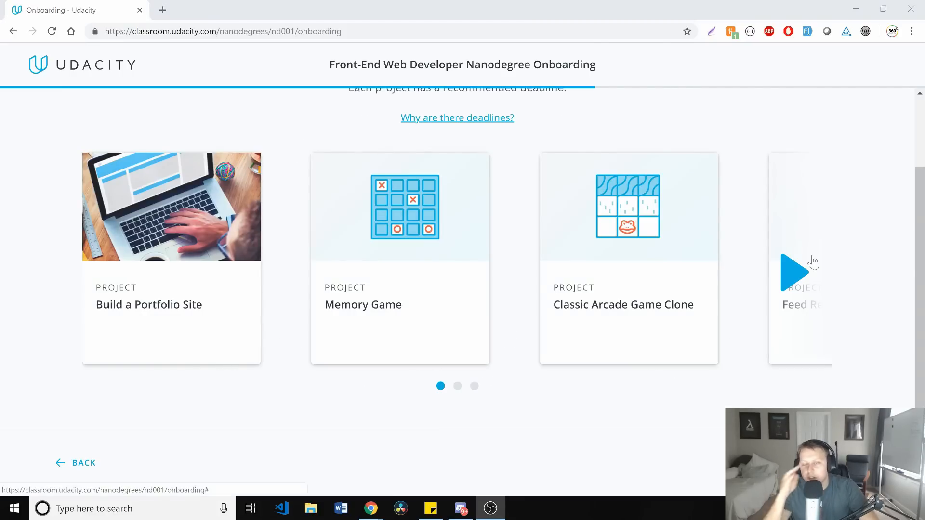
mouse_move(774, 160)
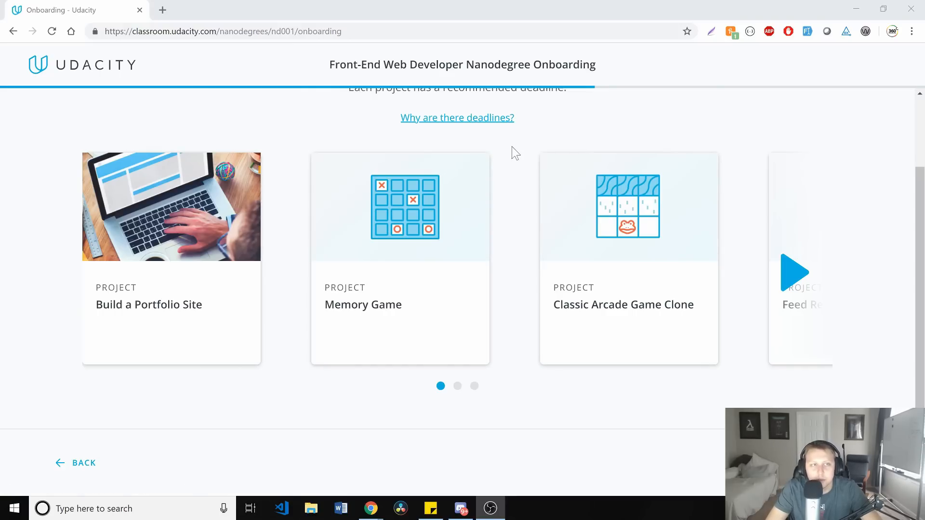
mouse_move(519, 161)
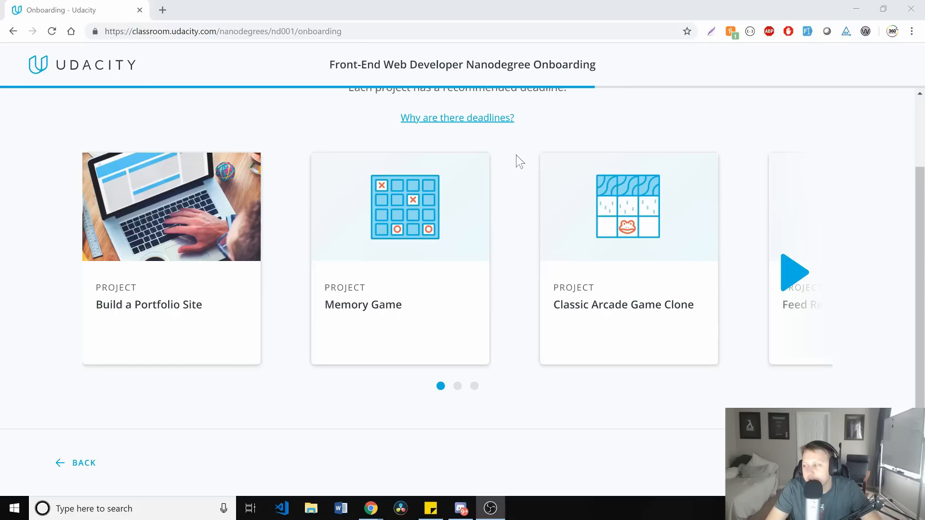
mouse_move(251, 180)
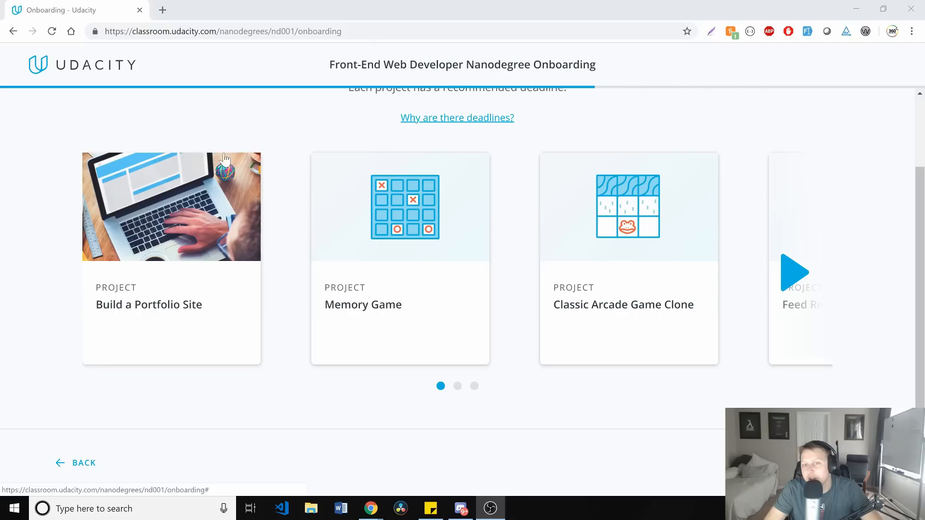
mouse_move(188, 211)
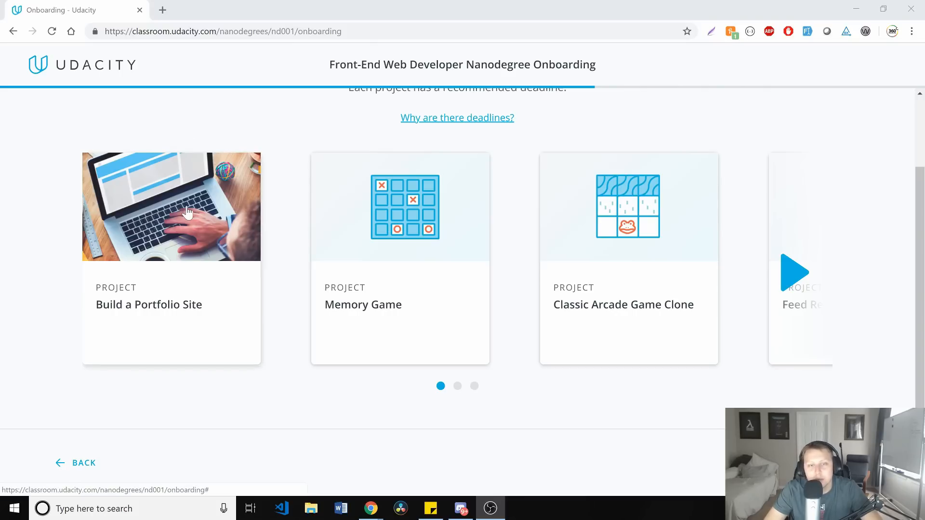
mouse_move(263, 226)
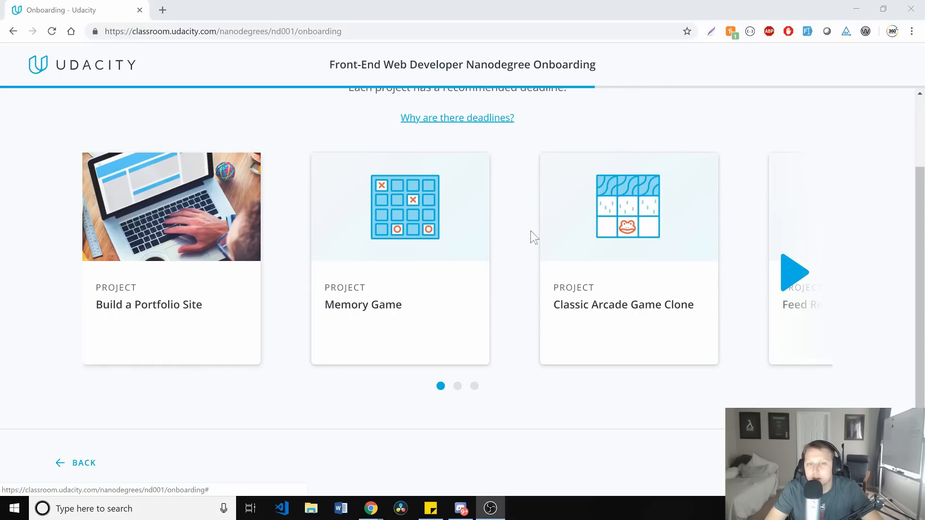
mouse_move(674, 246)
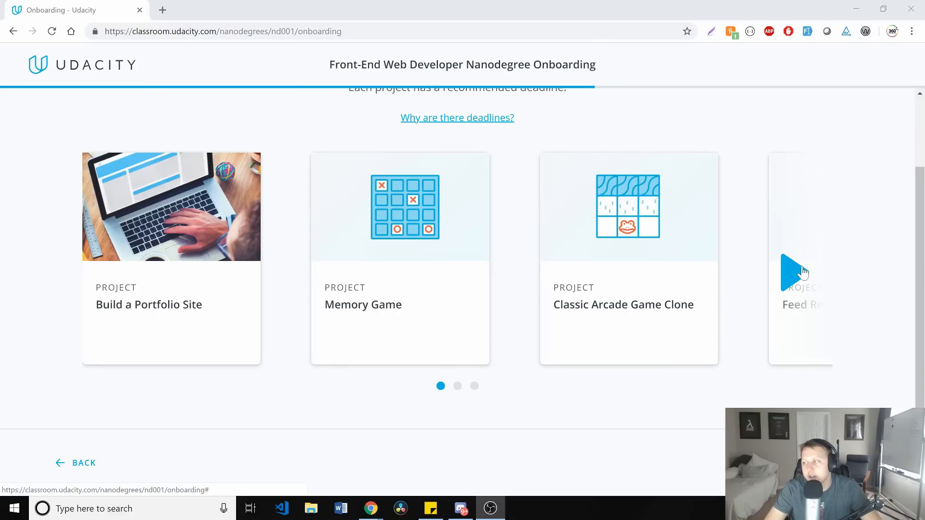
- Page the project carousel forward to Restaurant Reviews App, back to the start, then forward again
left_click(790, 272)
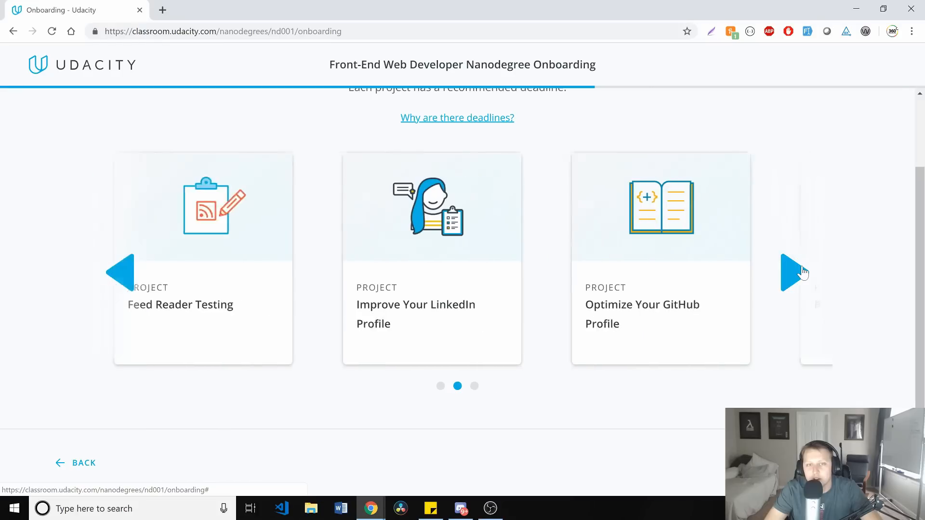
left_click(795, 272)
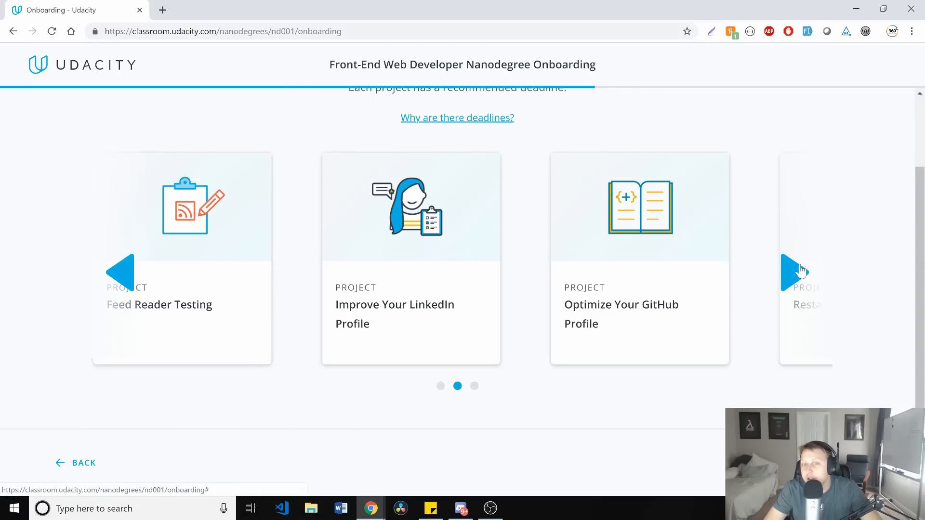
mouse_move(378, 209)
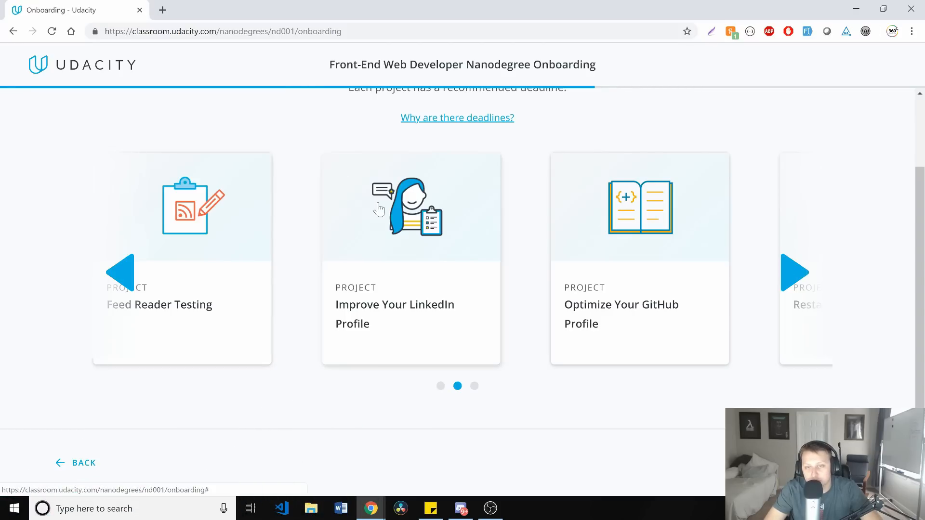
mouse_move(797, 272)
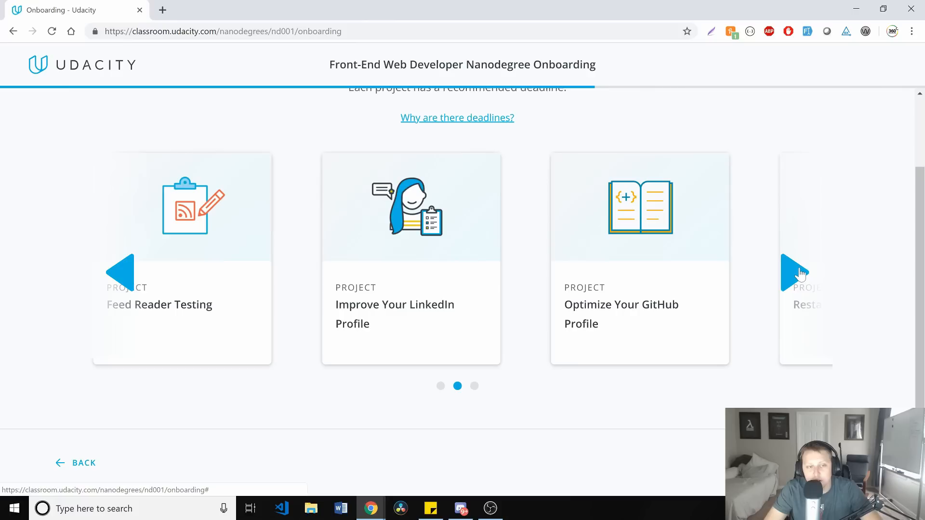
left_click(797, 273)
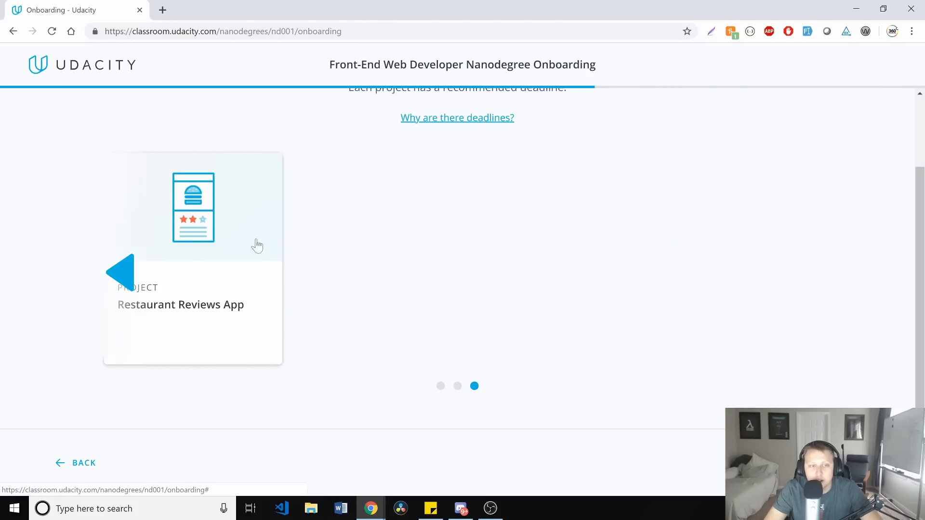
mouse_move(127, 273)
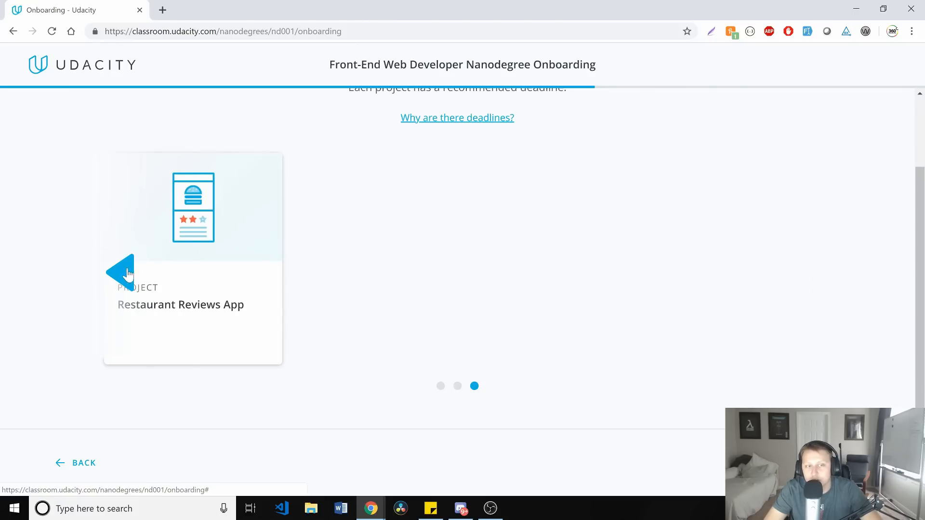
left_click(121, 272)
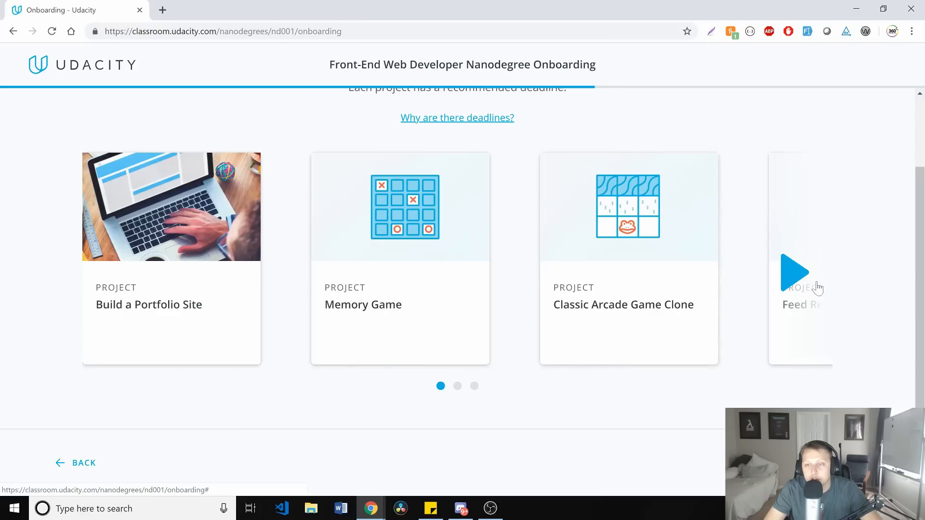
left_click(795, 272)
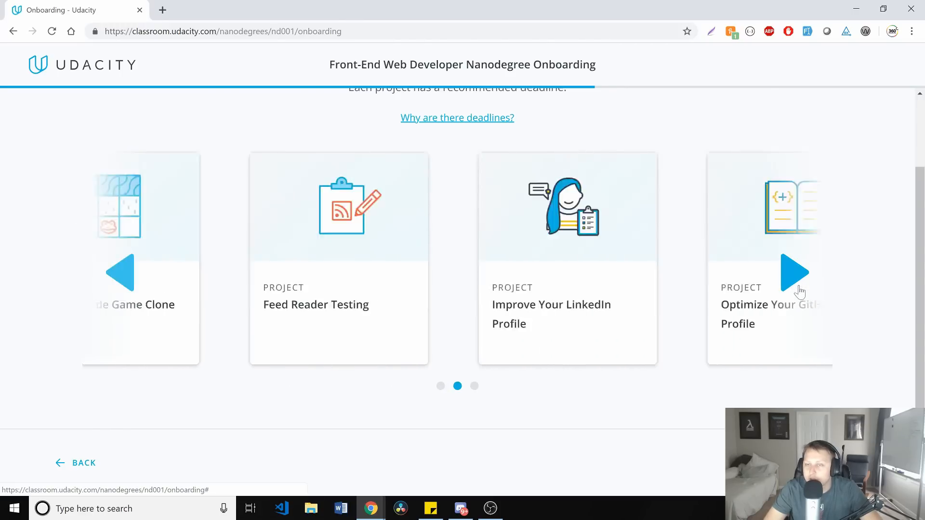
left_click(795, 272)
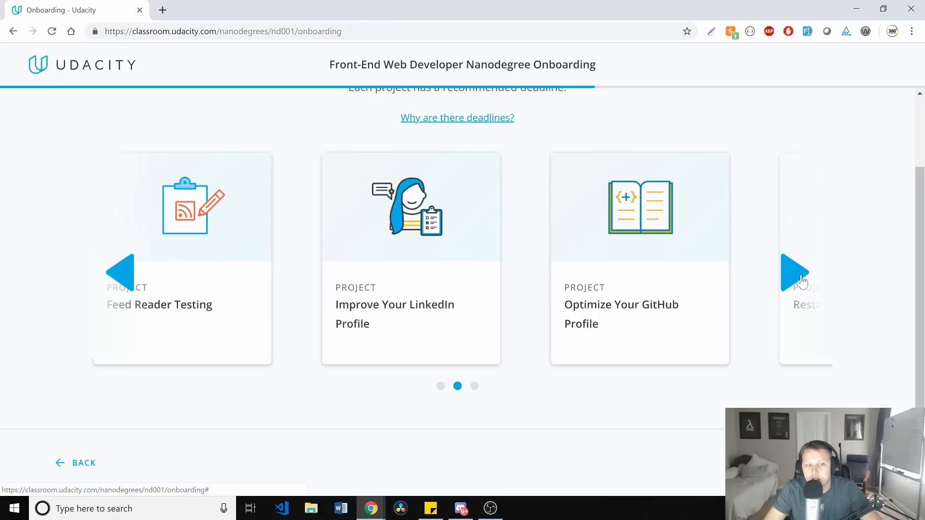
left_click(796, 272)
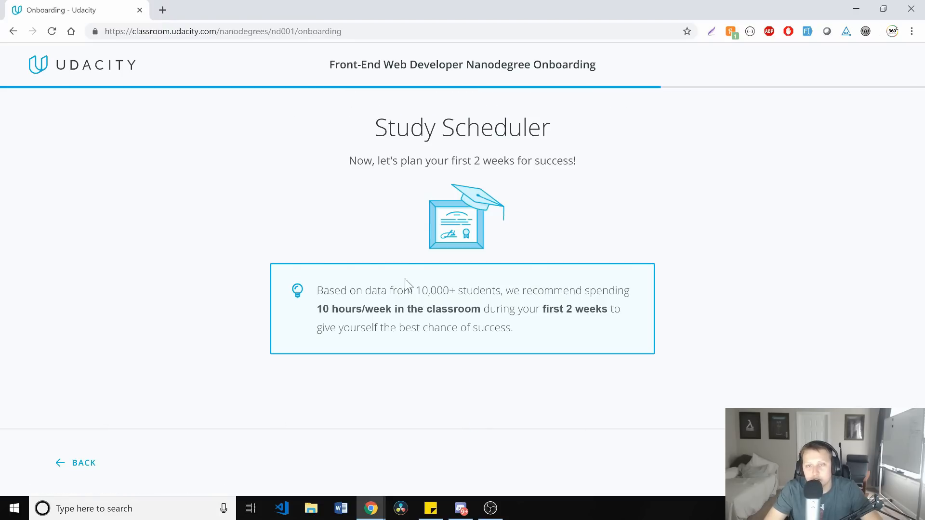
mouse_move(541, 261)
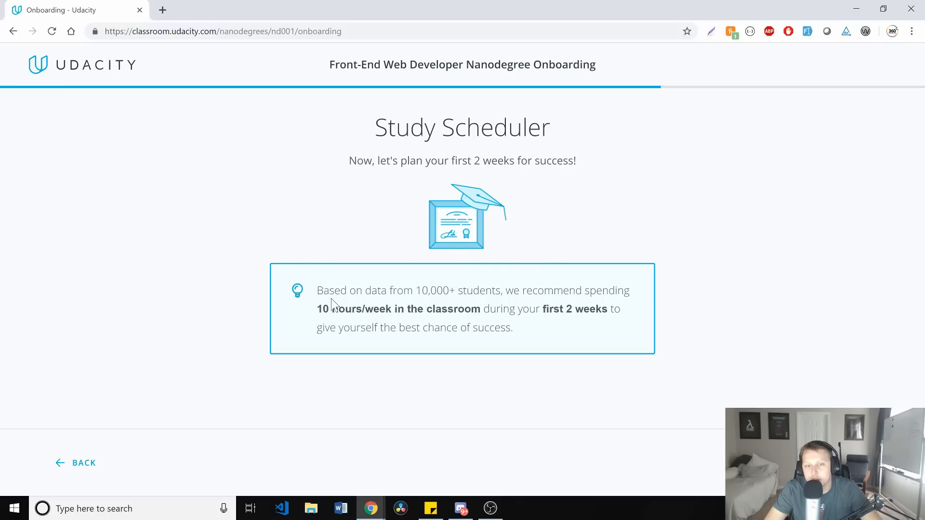
mouse_move(603, 335)
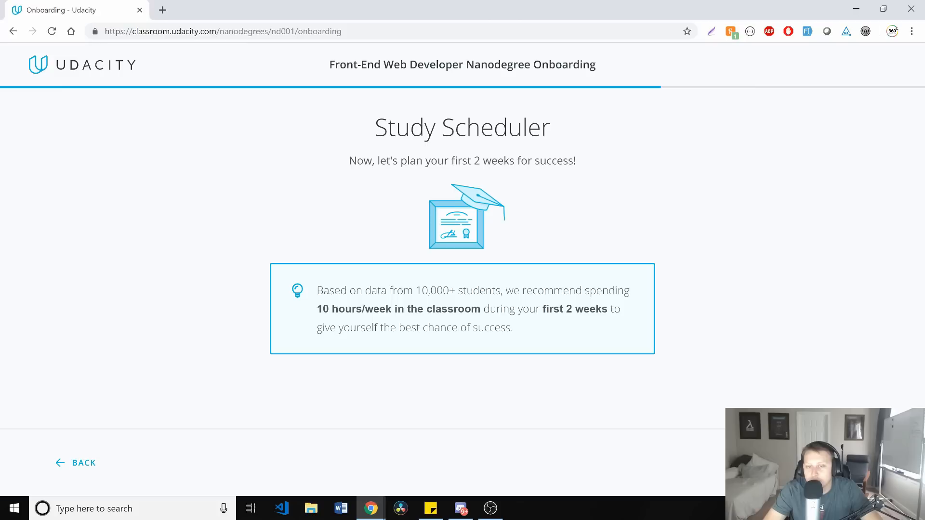
mouse_move(420, 306)
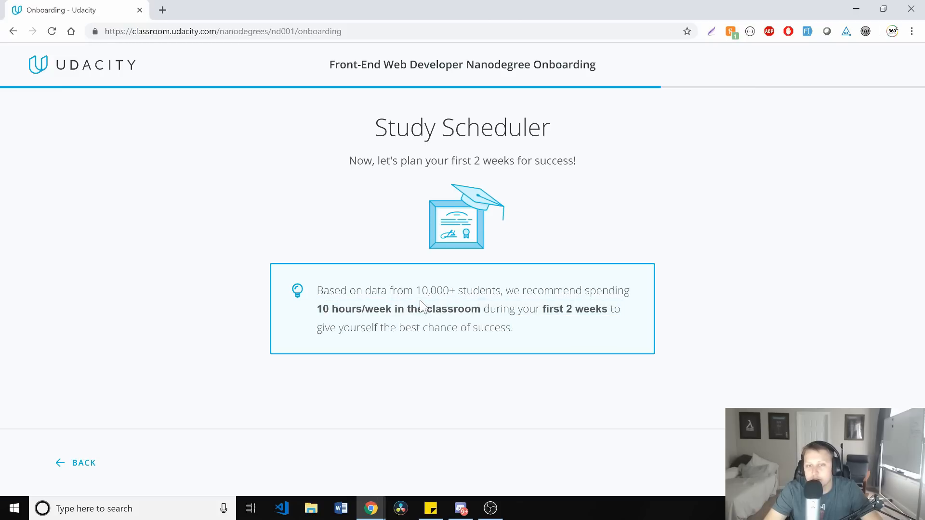
mouse_move(472, 221)
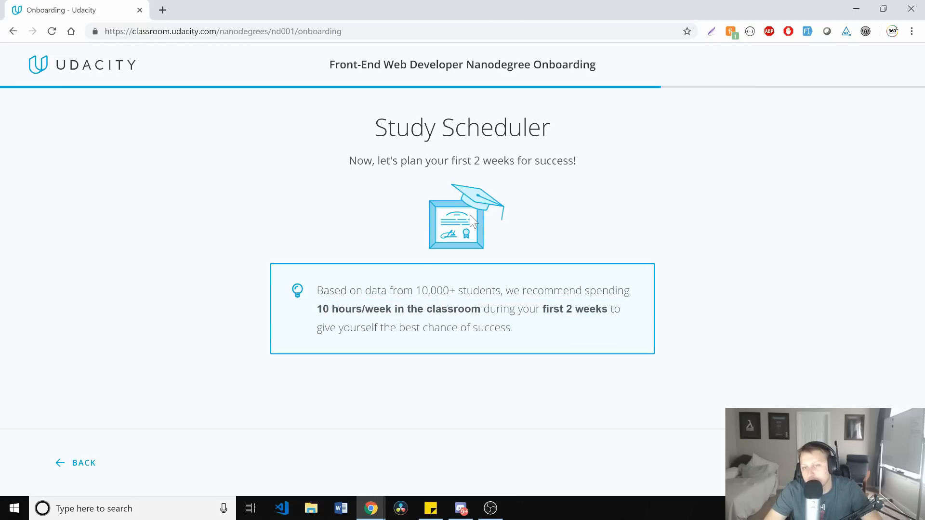
mouse_move(526, 334)
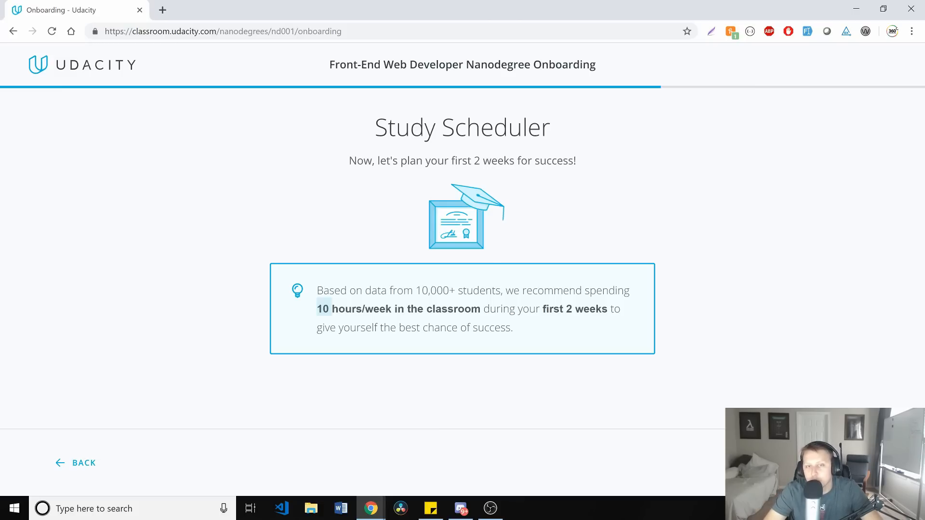
mouse_move(450, 324)
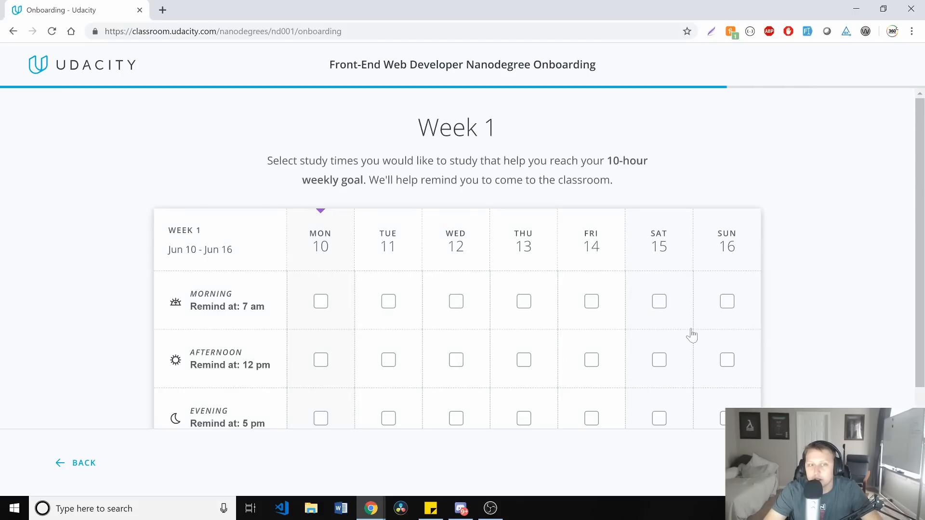
- Scroll down the Week 2 study planner to review the scheduled morning sessions
scroll("down", 3)
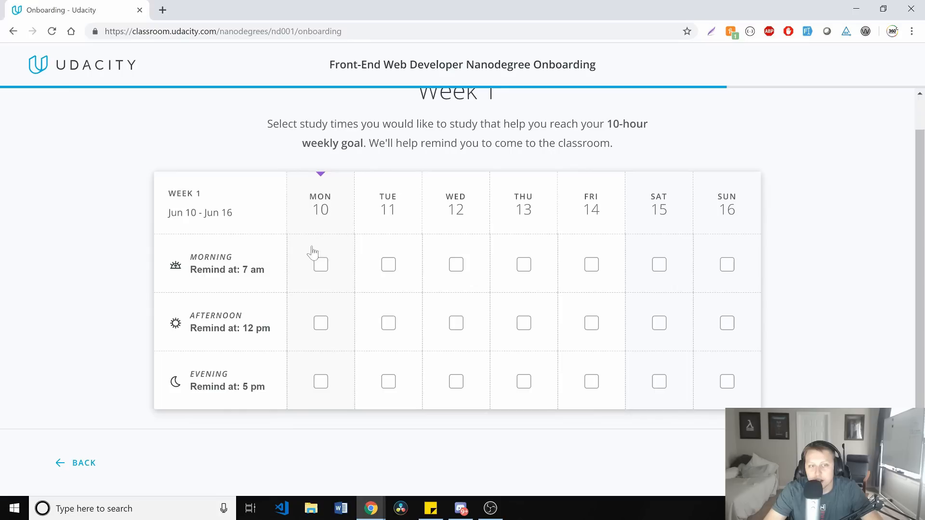
mouse_move(324, 262)
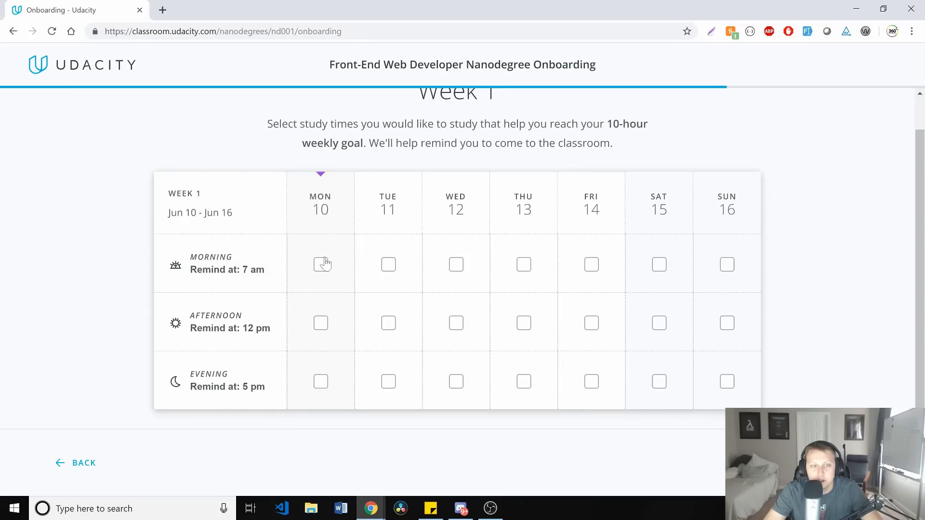
mouse_move(319, 300)
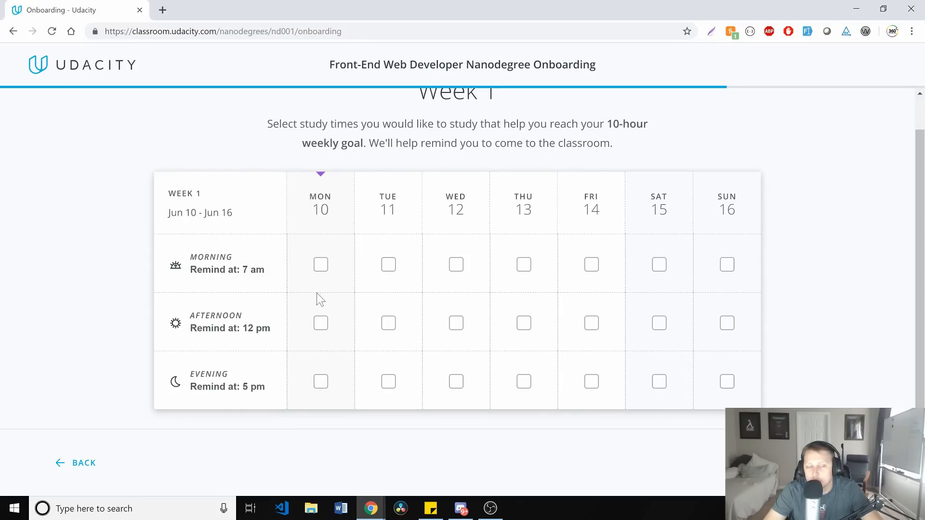
mouse_move(319, 272)
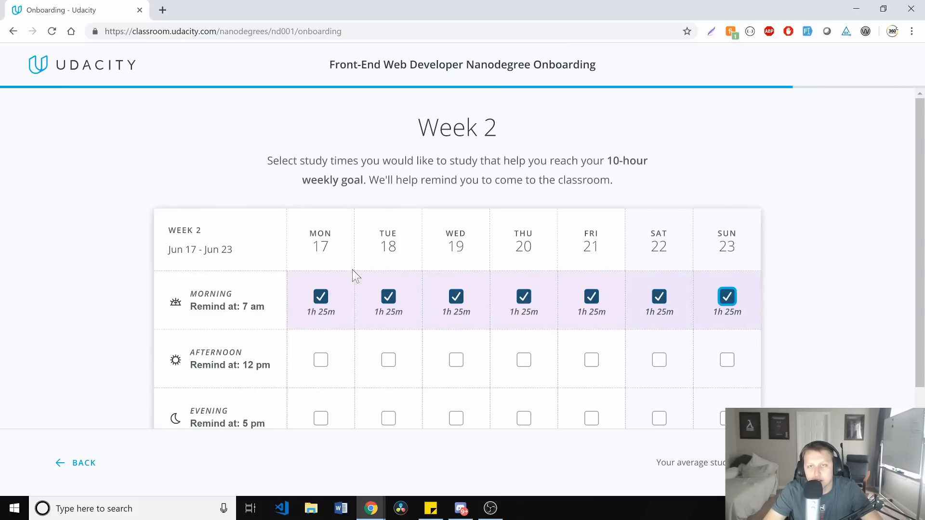
scroll("down", 3)
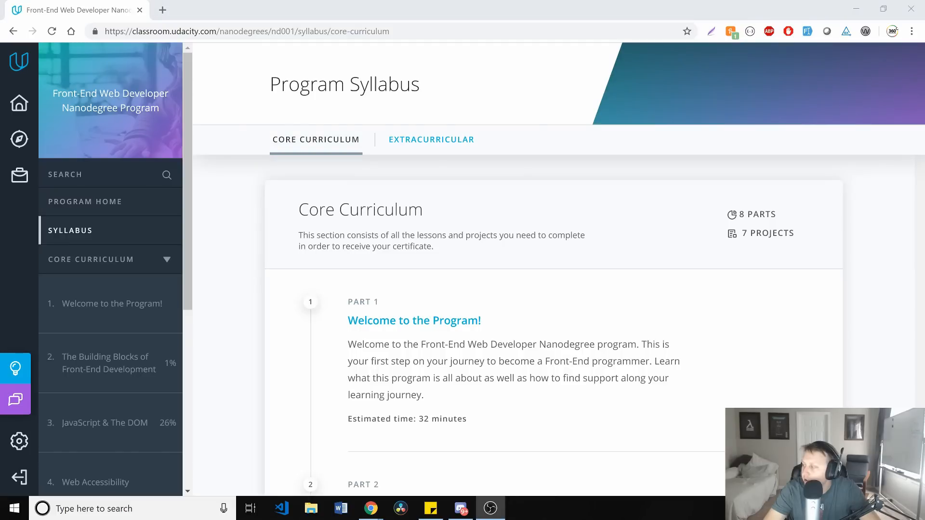
mouse_move(412, 182)
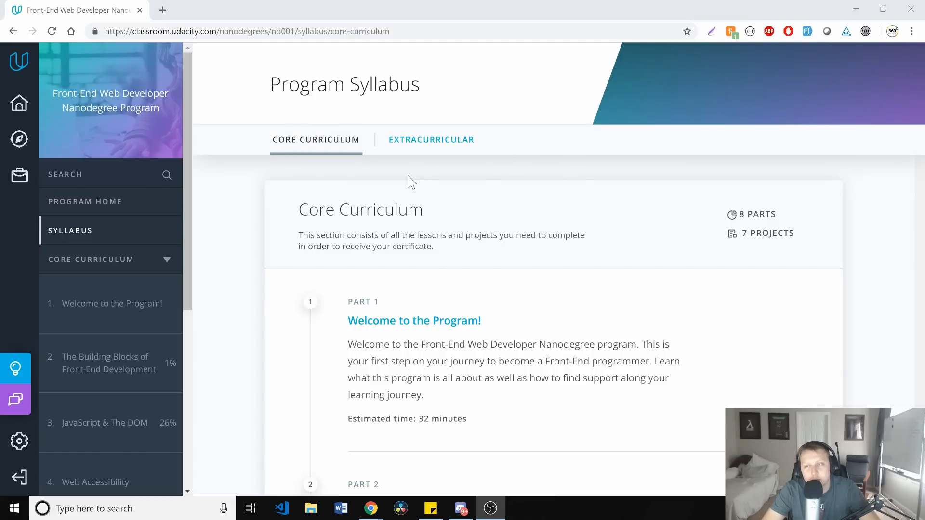
mouse_move(295, 221)
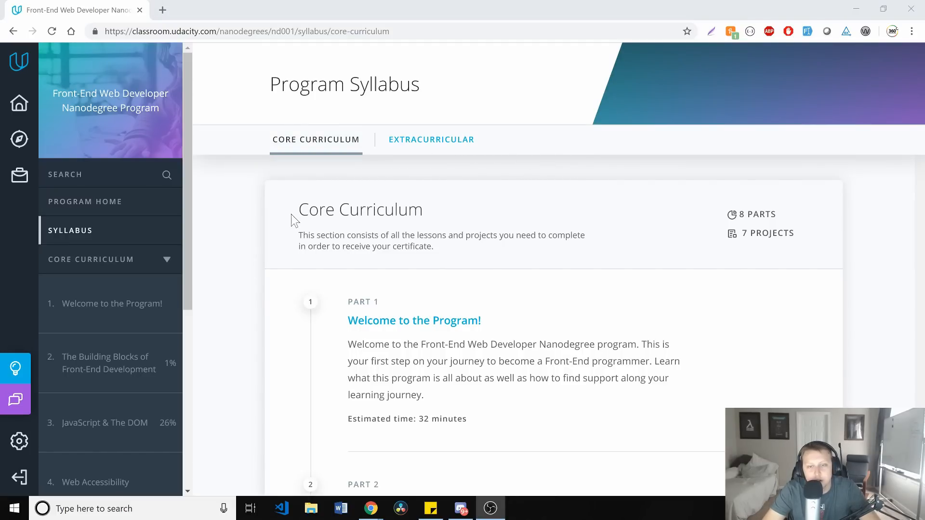
mouse_move(752, 235)
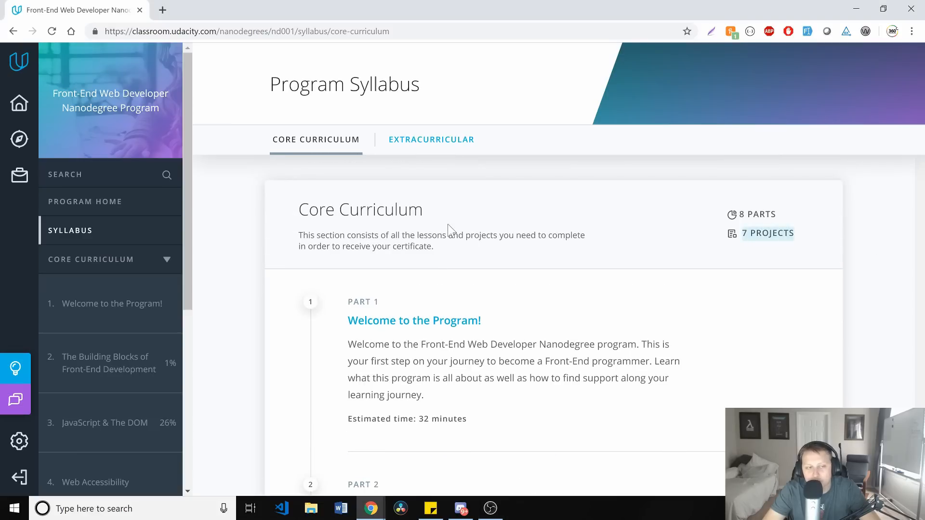
- Scroll the Core Curriculum list down to Part 2, Building Blocks of Front-End Development, and Part 3
scroll("down", 3)
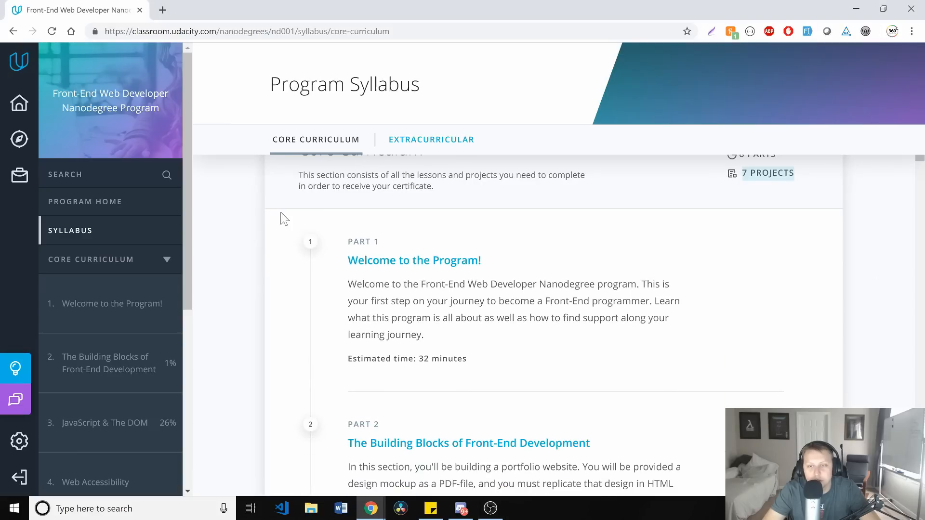
scroll("down", 3)
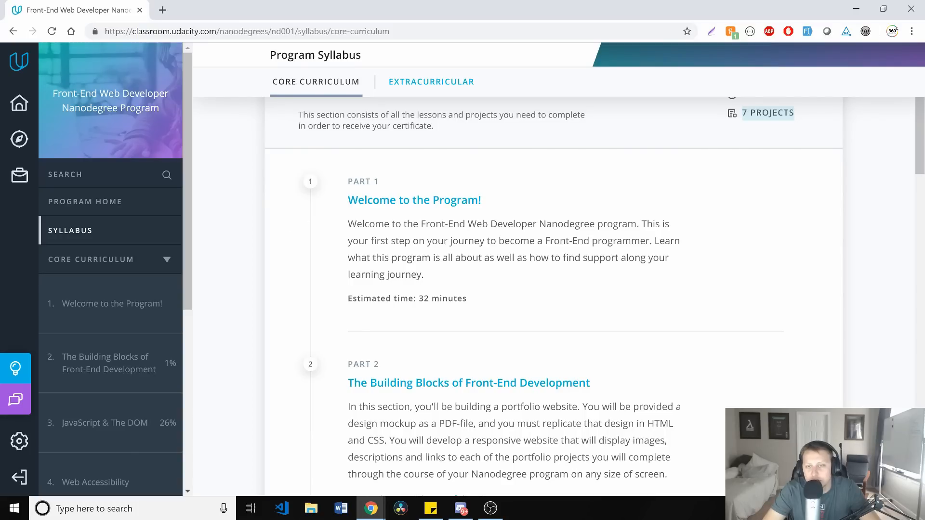
scroll("down", 3)
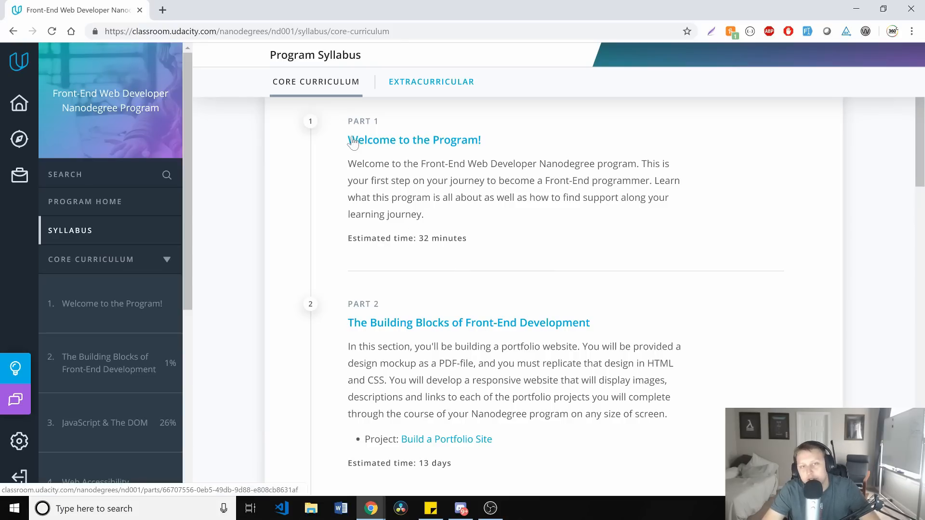
mouse_move(478, 253)
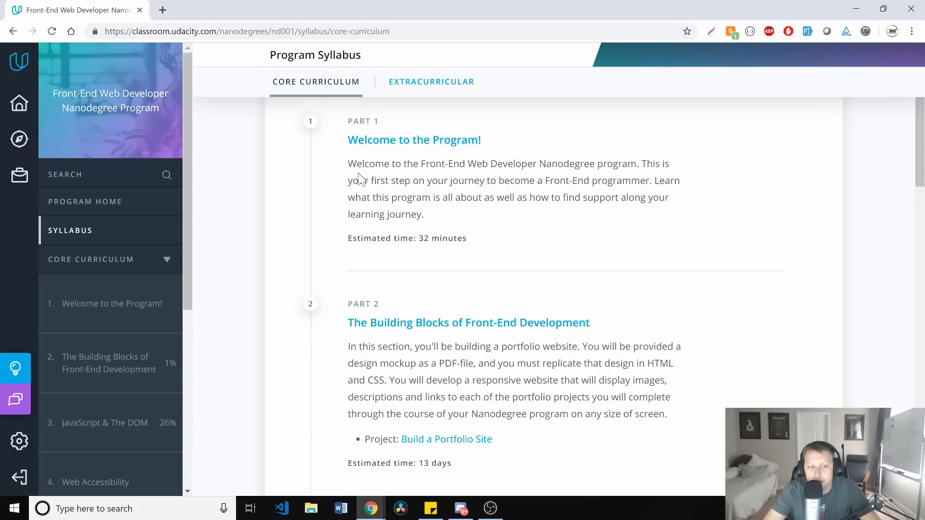
scroll("down", 3)
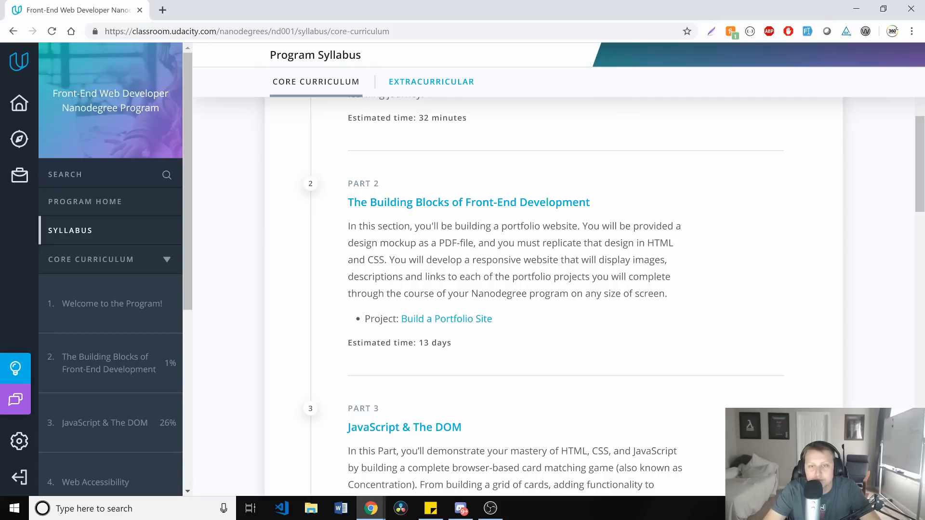
double_click(454, 243)
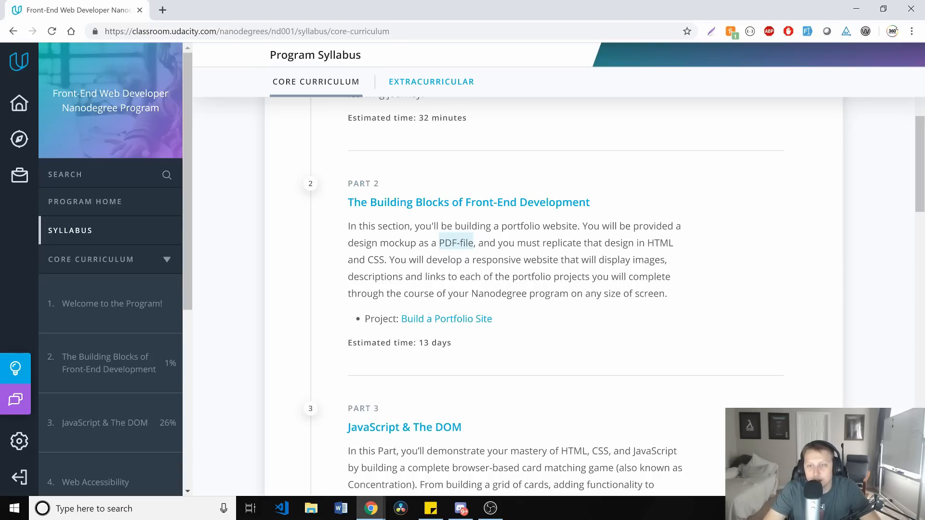
left_click_drag(472, 260, 575, 277)
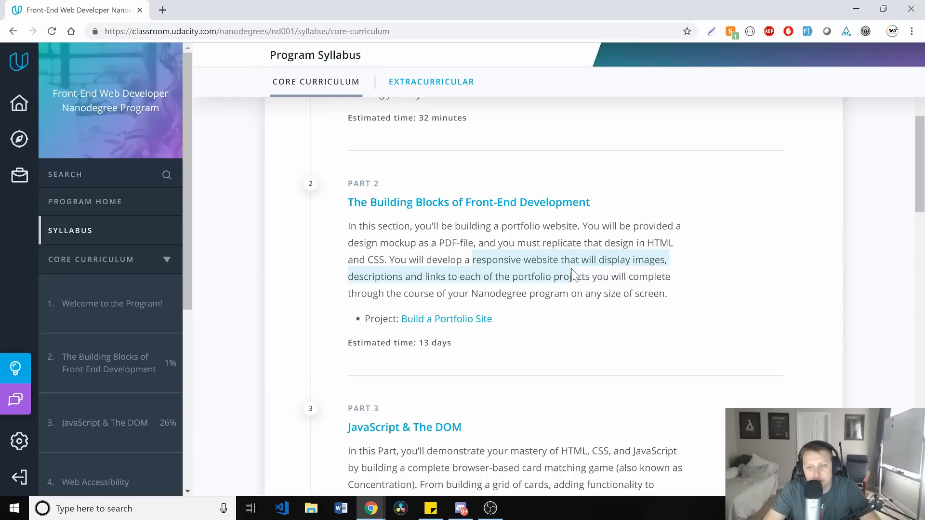
scroll("down", 3)
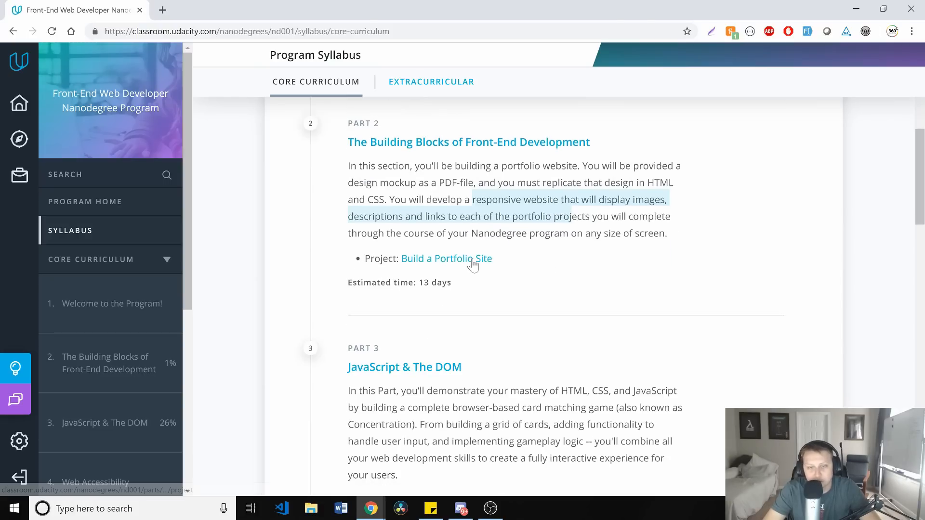
scroll("down", 3)
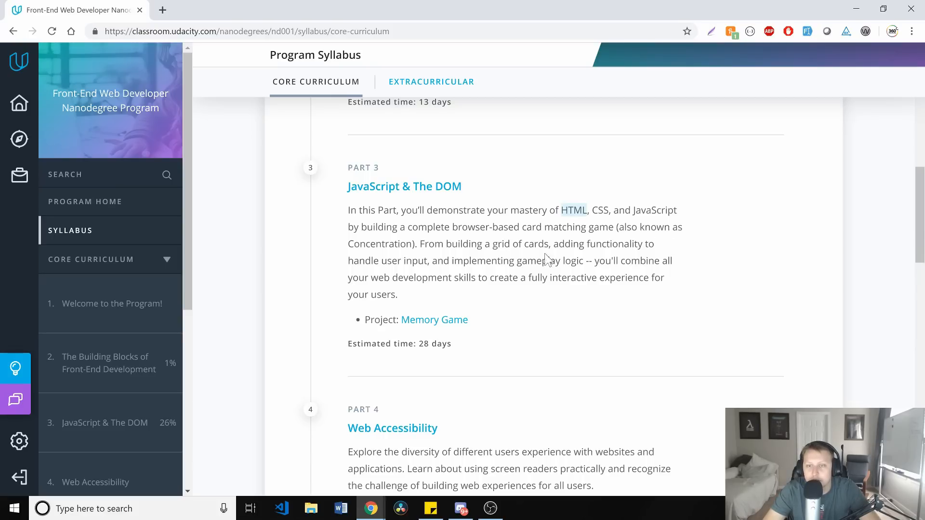
scroll("down", 3)
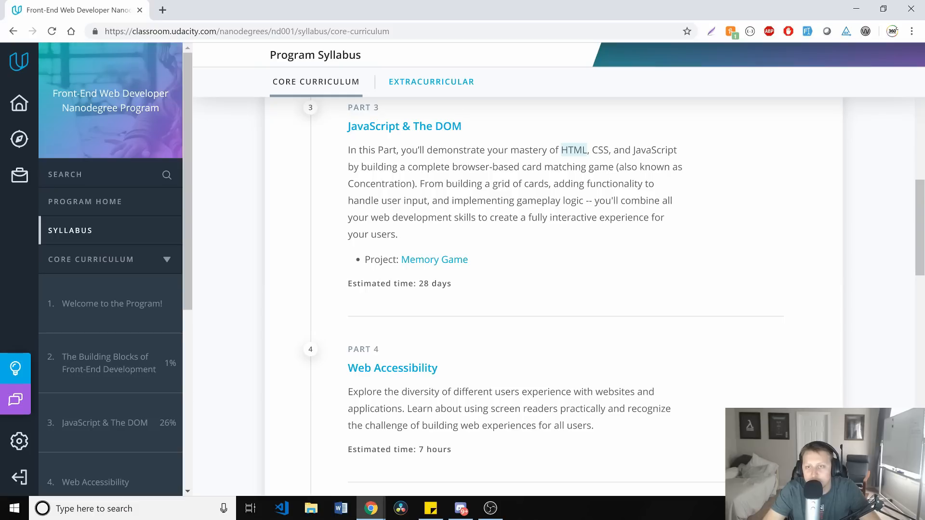
scroll("down", 3)
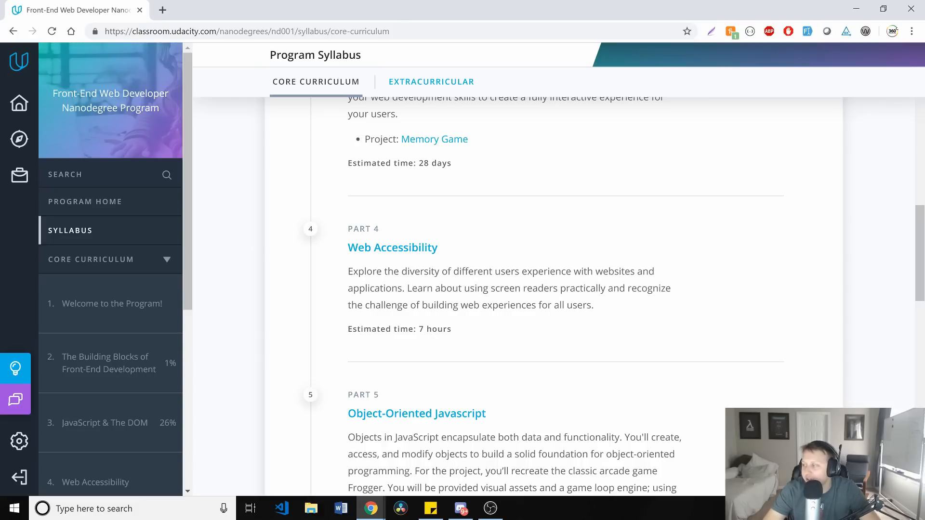
scroll("down", 3)
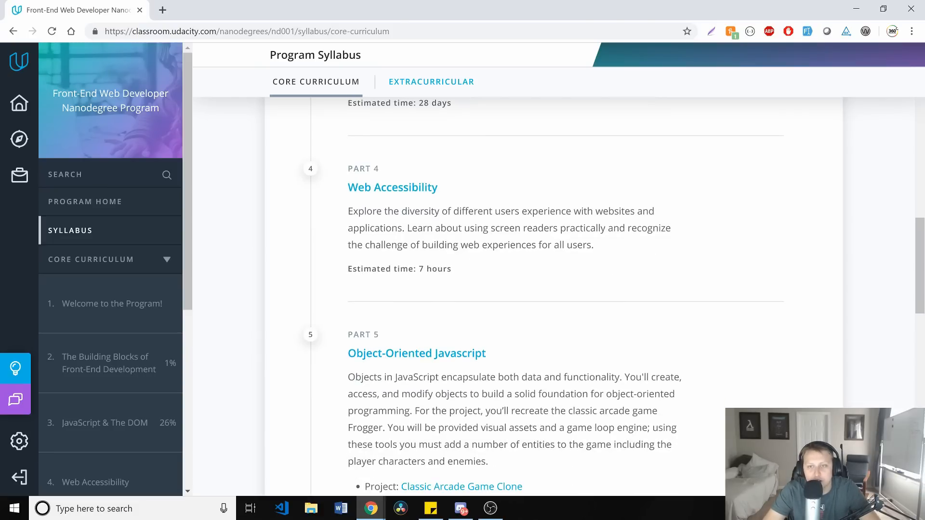
left_click_drag(464, 227, 553, 228)
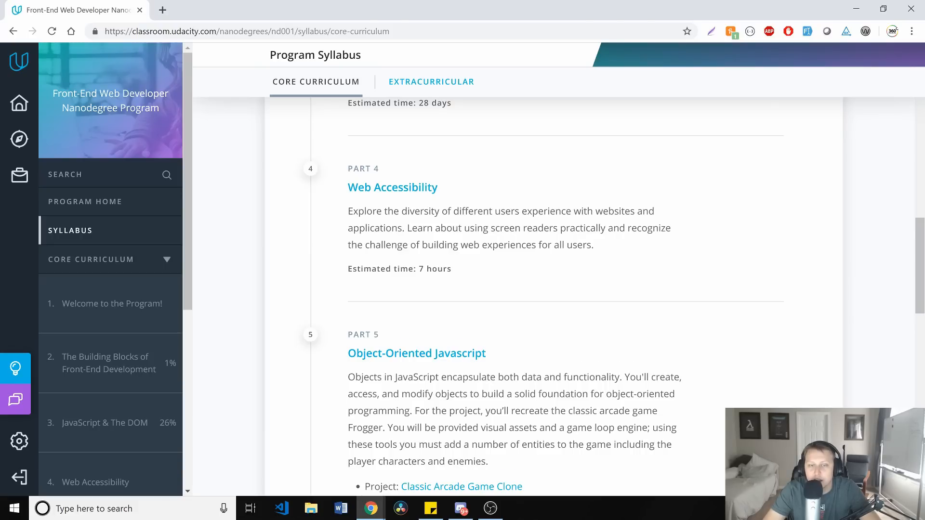
- Scroll to Part 5 Object-Oriented Javascript and open its Classic Arcade Game Clone project
scroll("down", 3)
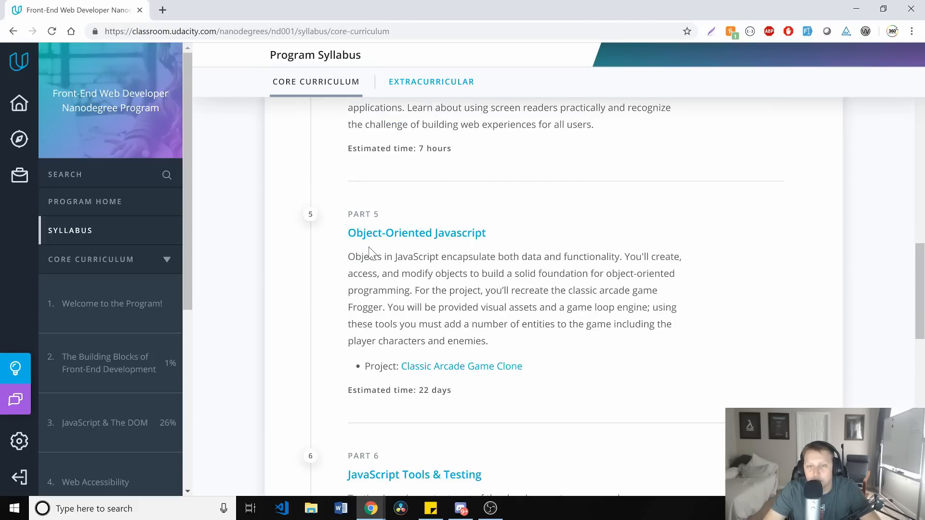
scroll("down", 3)
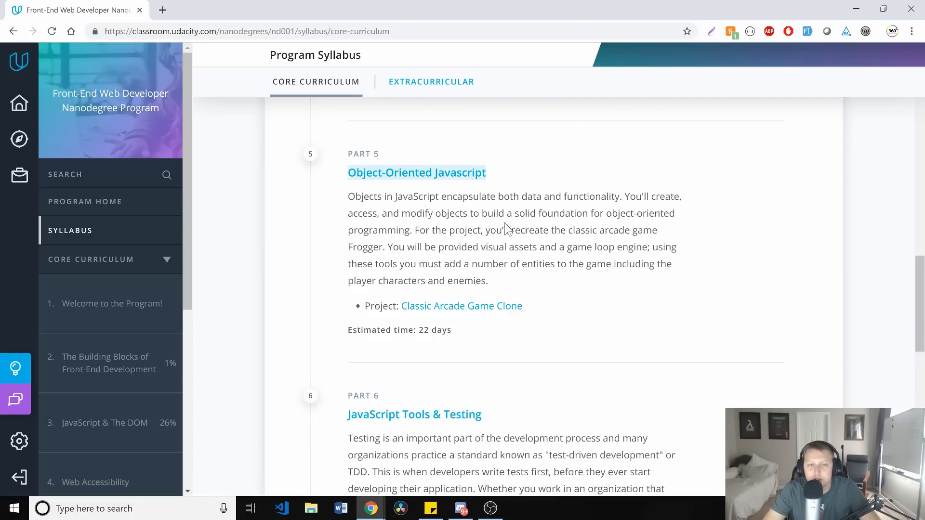
mouse_move(507, 230)
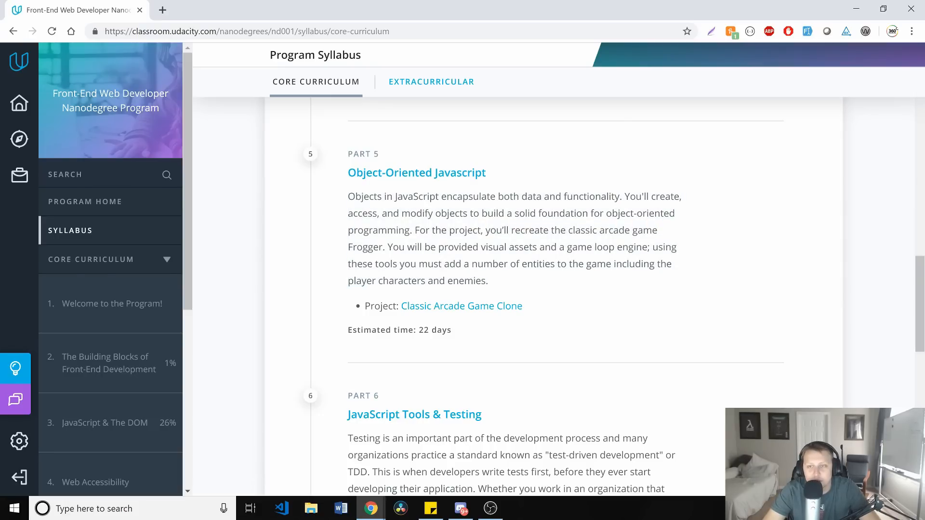
scroll("down", 3)
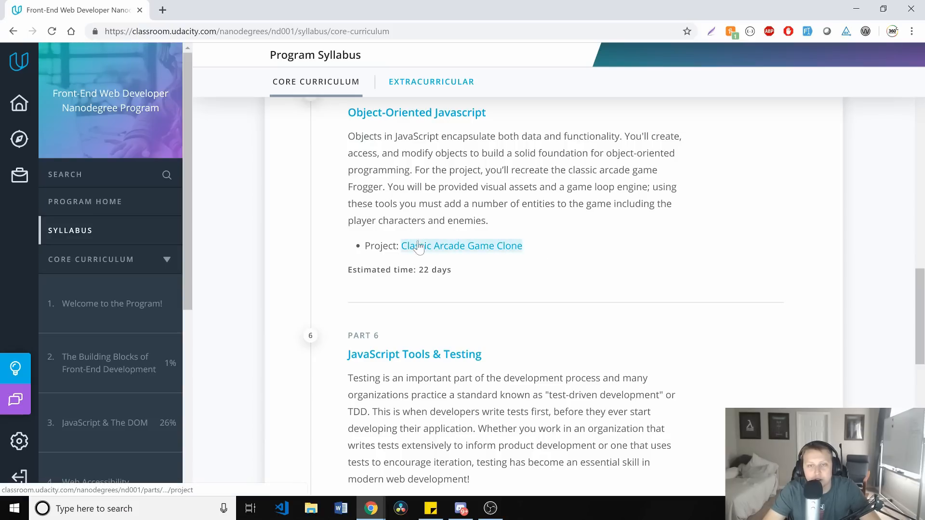
left_click(460, 245)
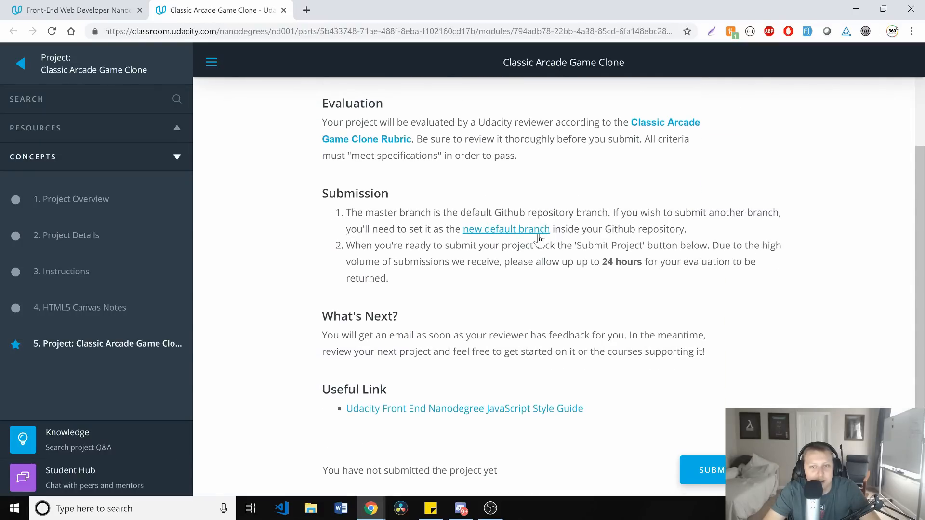
- Read through the Classic Arcade Game Clone rubric, then switch back to the syllabus page
scroll("up", 3)
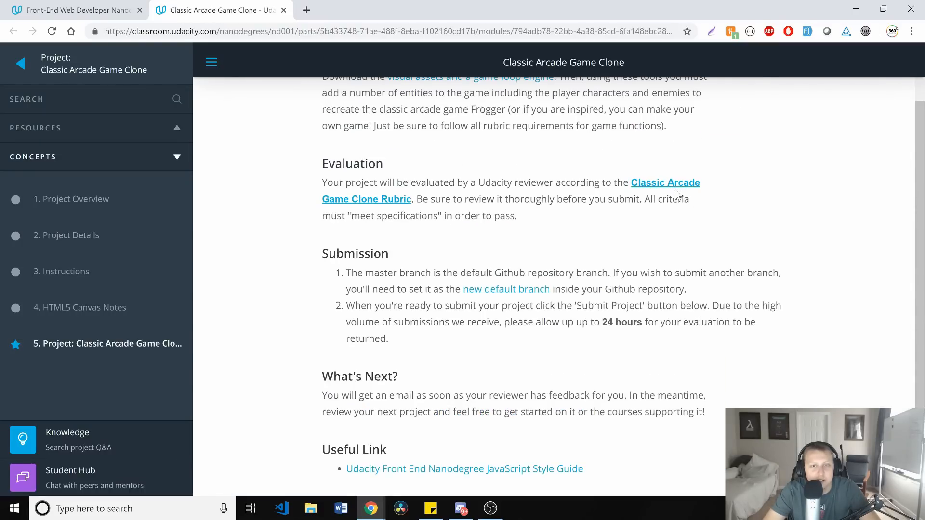
left_click(664, 182)
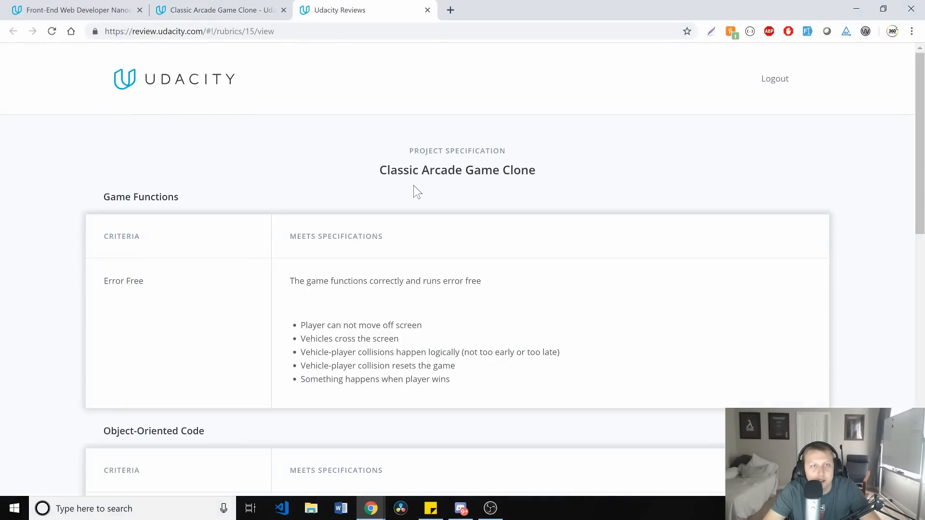
scroll("down", 3)
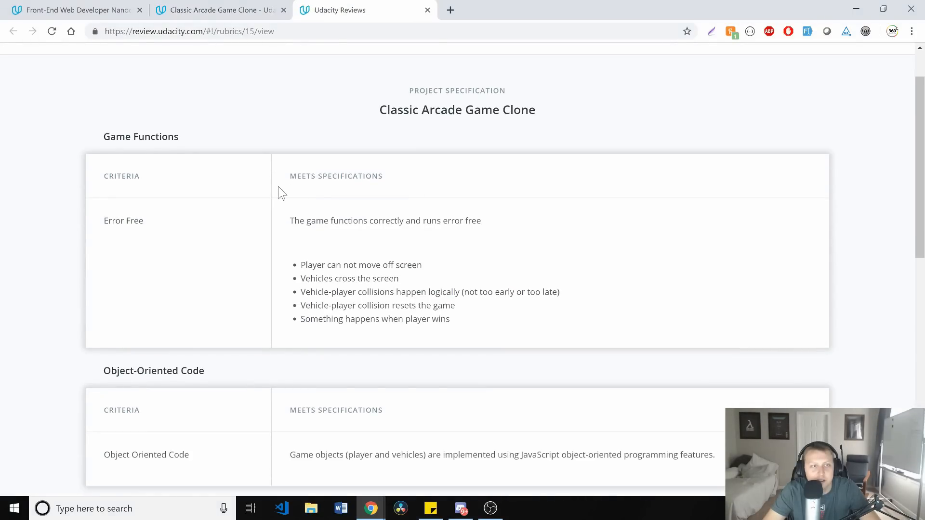
scroll("down", 3)
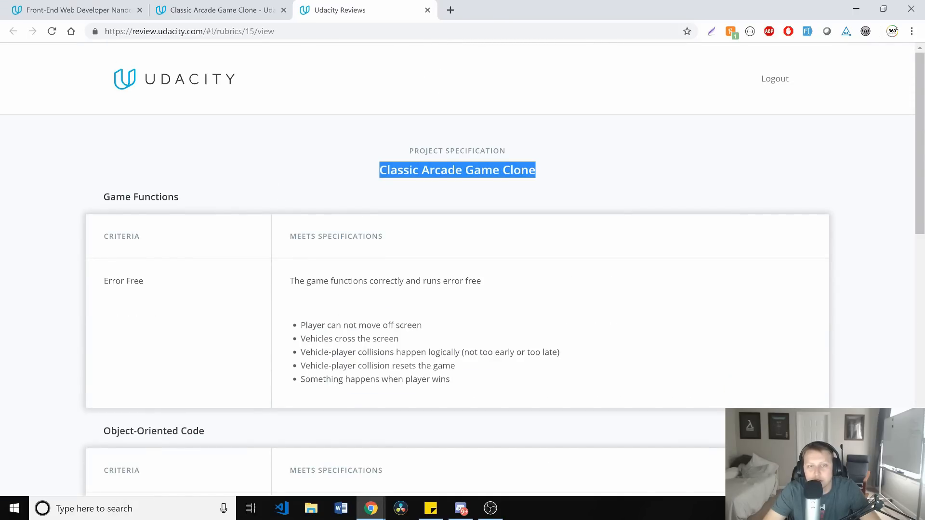
scroll("down", 3)
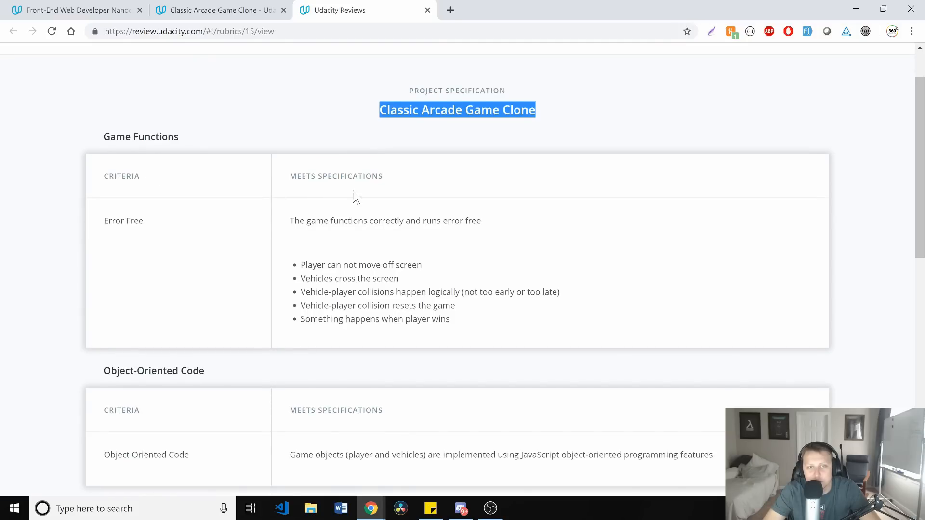
scroll("down", 3)
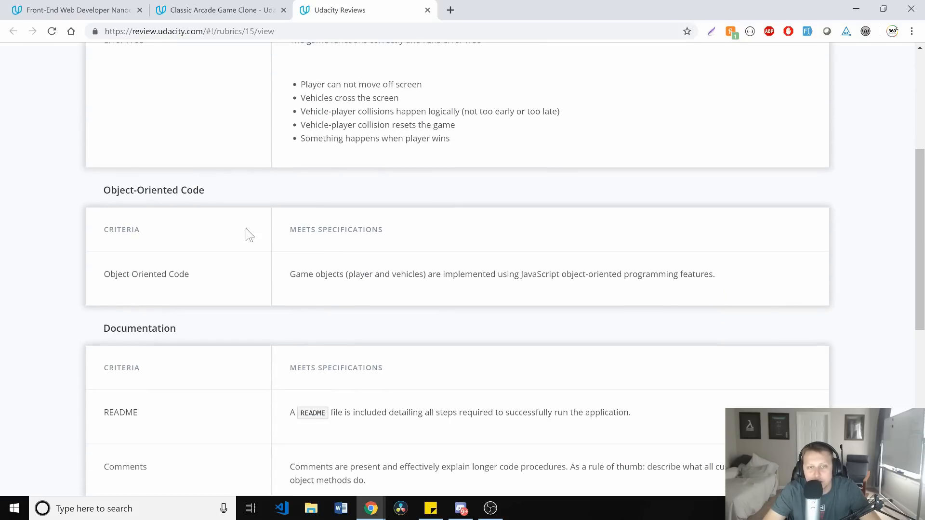
scroll("down", 3)
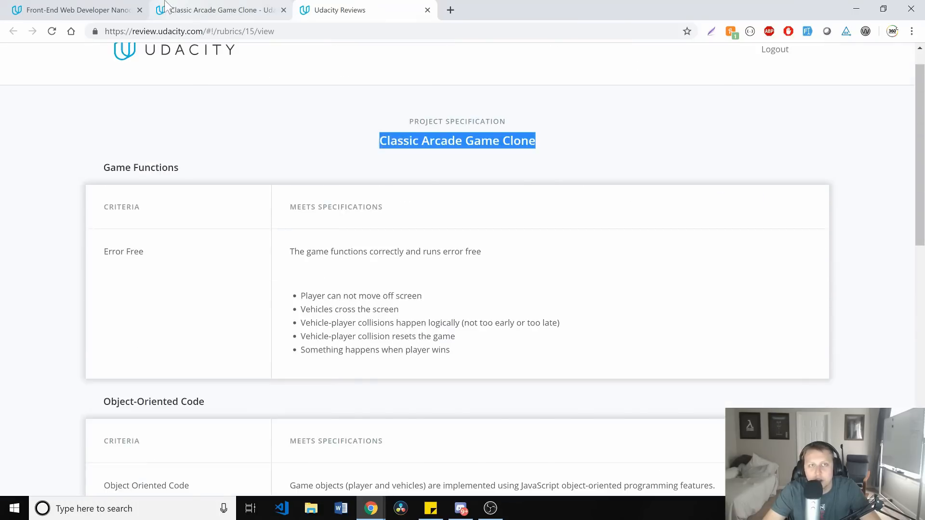
left_click(71, 10)
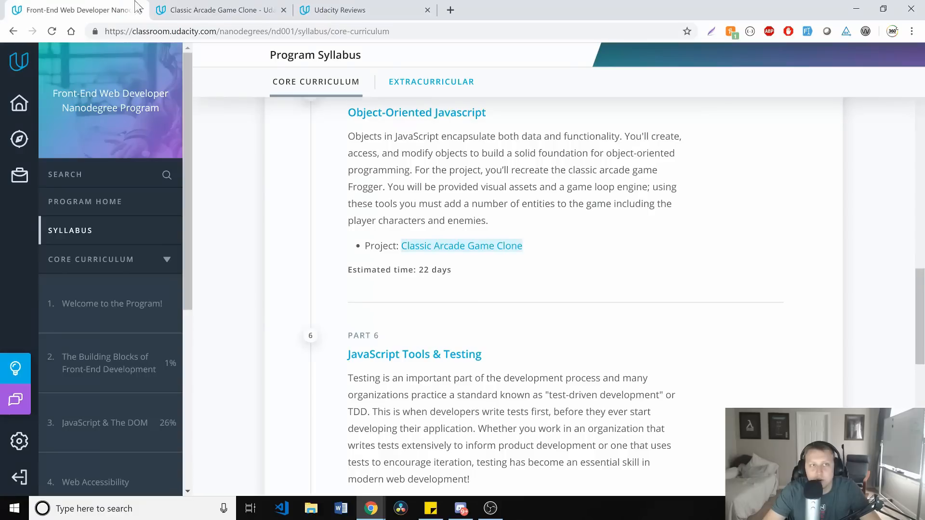
- Close the project and rubric pages, then read Part 6, highlighting the testing sentence and TDD
left_click(283, 9)
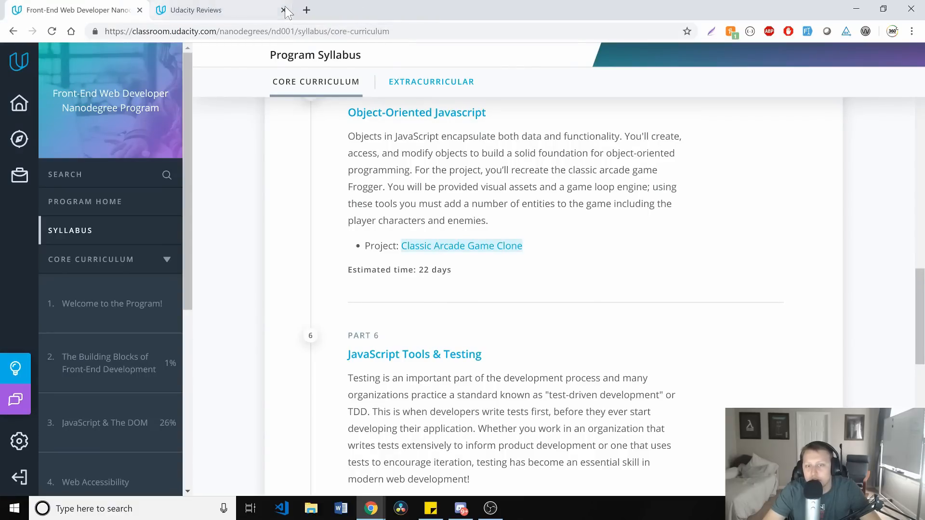
left_click(284, 10)
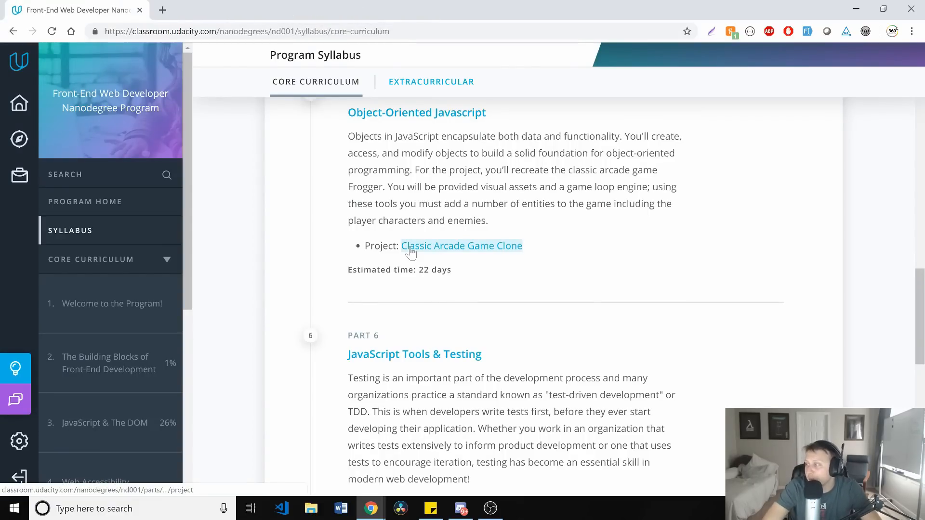
scroll("down", 3)
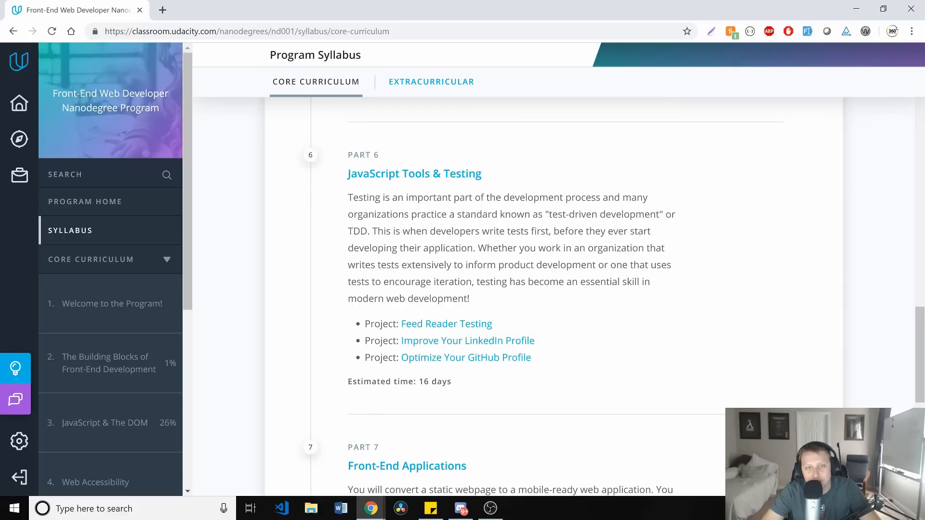
left_click_drag(348, 196, 647, 197)
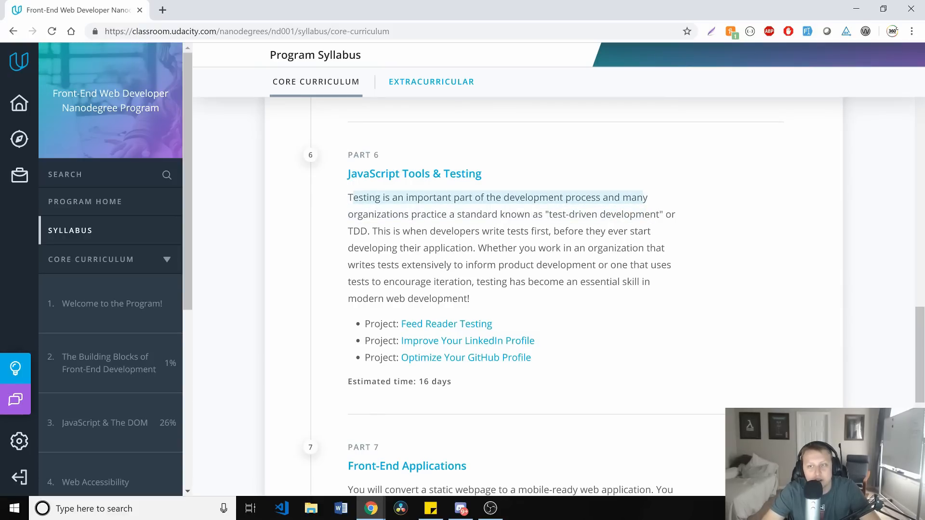
mouse_move(442, 229)
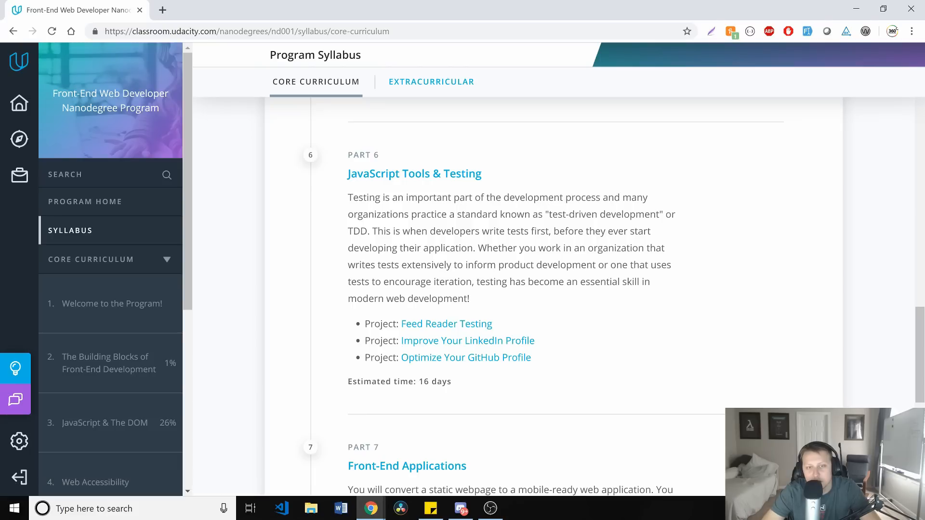
double_click(356, 230)
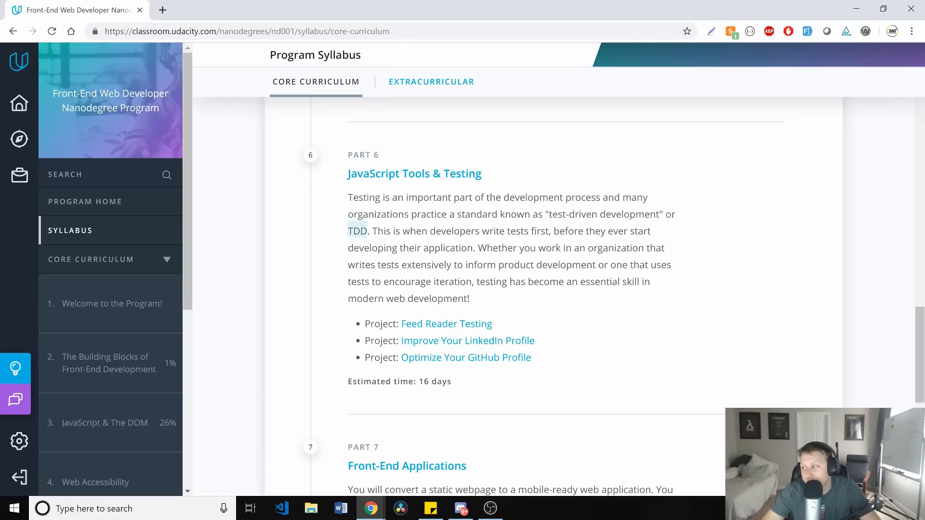
mouse_move(339, 242)
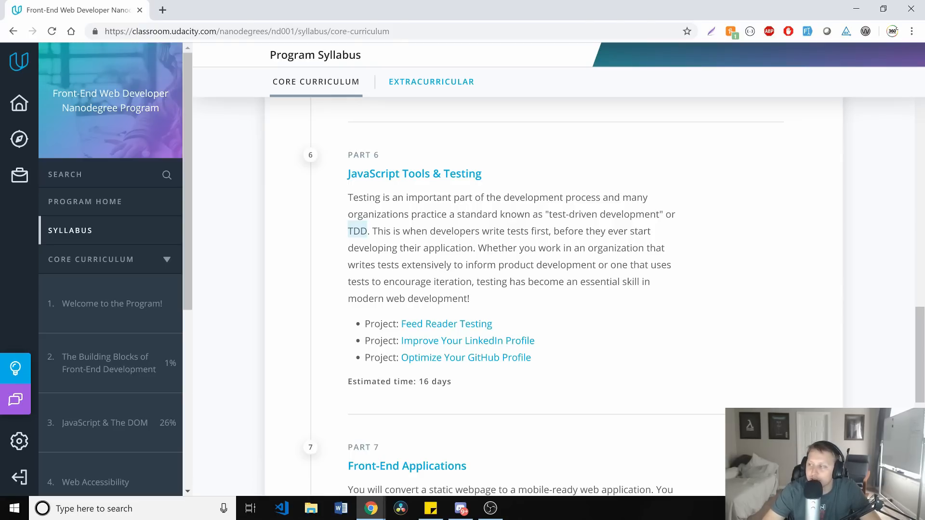
- Read Part 7 Front-End Applications, highlighting the Progressive Web Application sentences and its full description
scroll("down", 3)
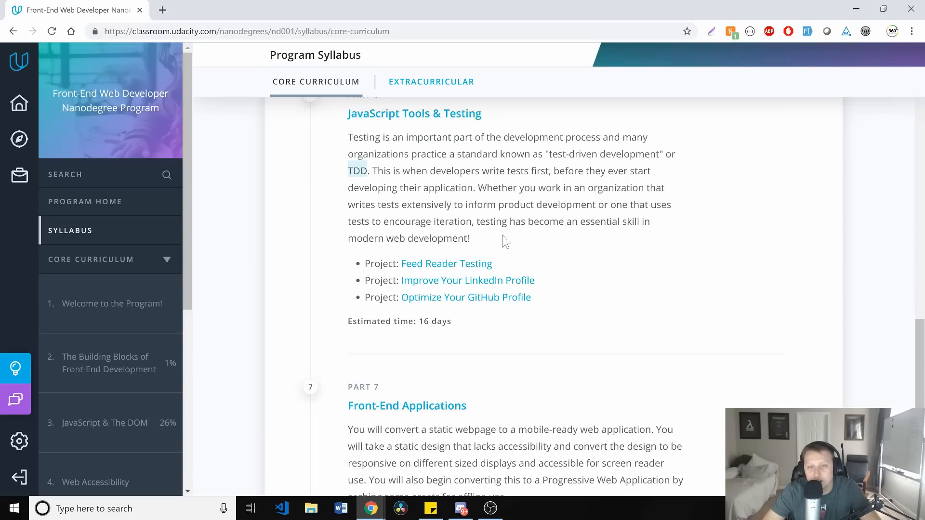
scroll("up", 3)
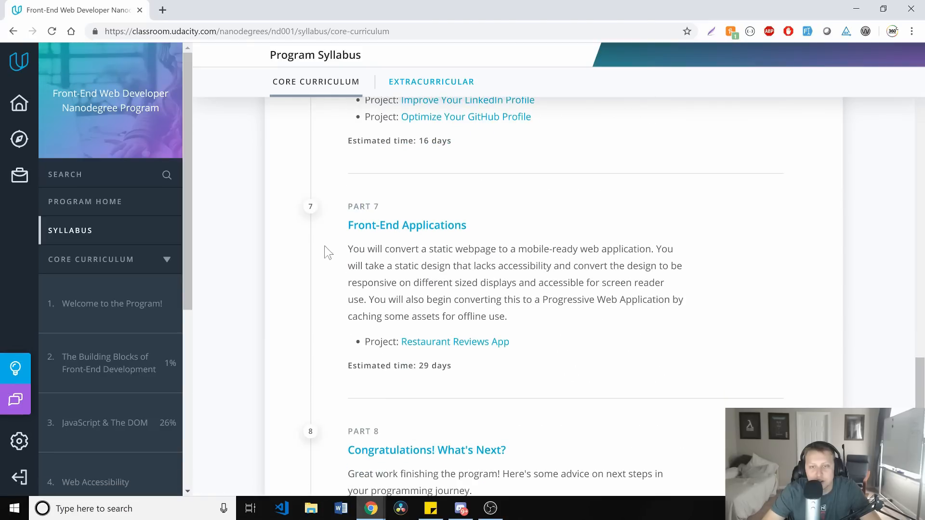
left_click_drag(347, 248, 681, 266)
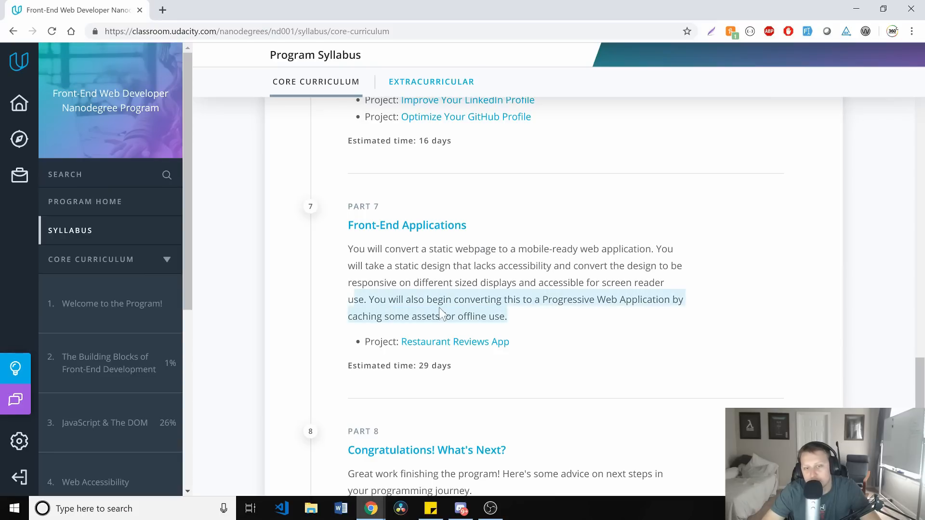
left_click(439, 312)
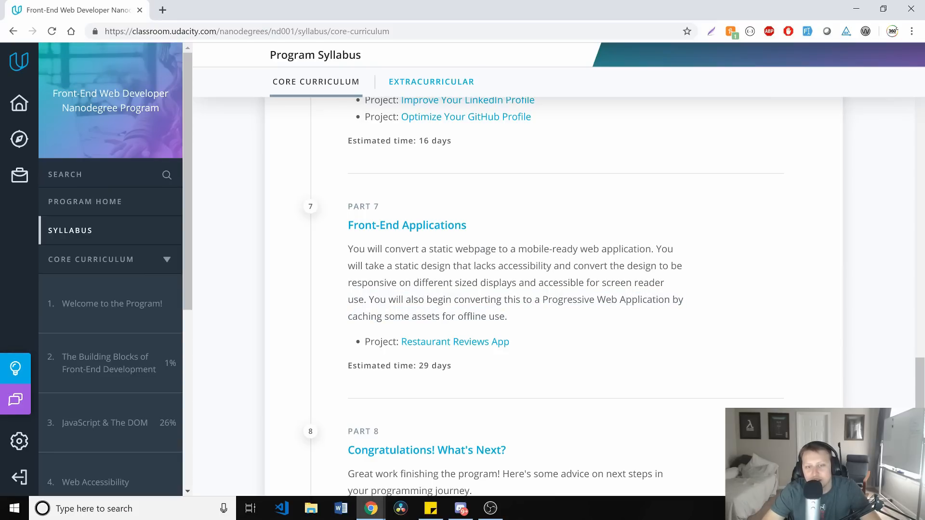
scroll("down", 3)
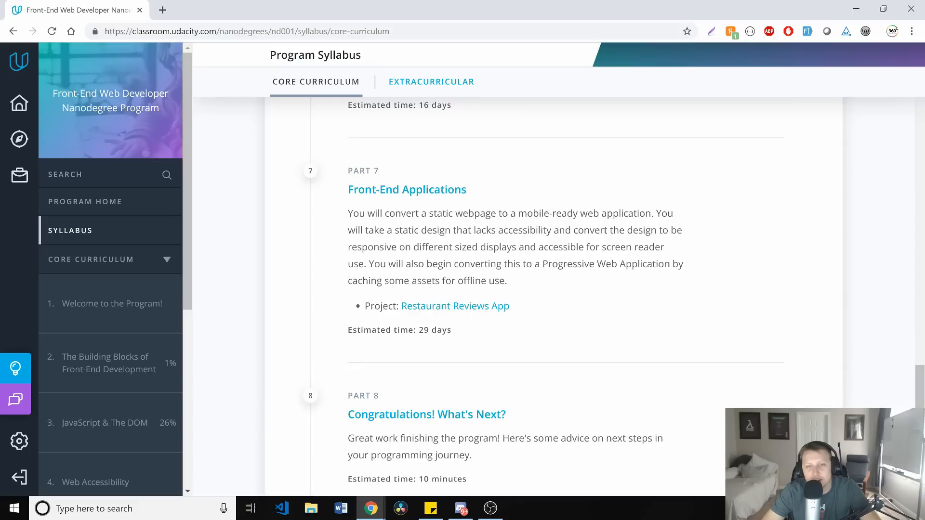
left_click_drag(348, 264, 506, 281)
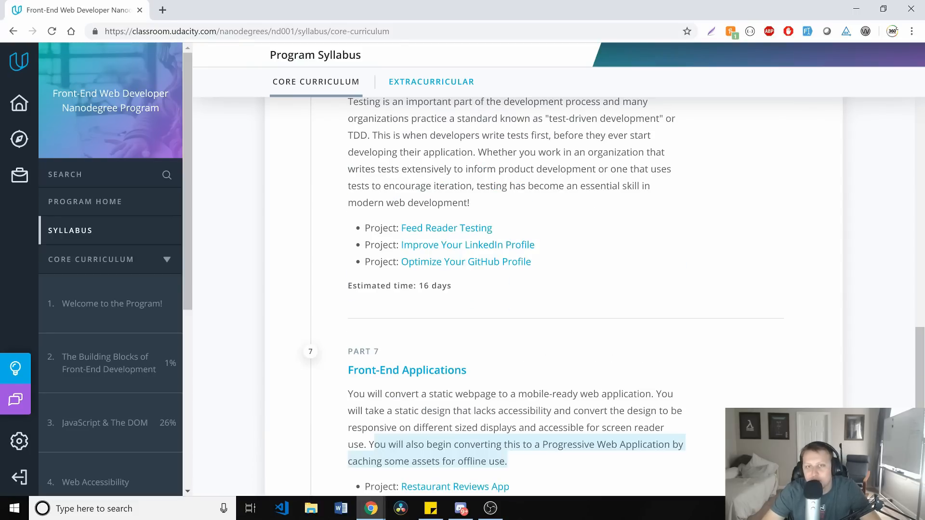
scroll("down", 3)
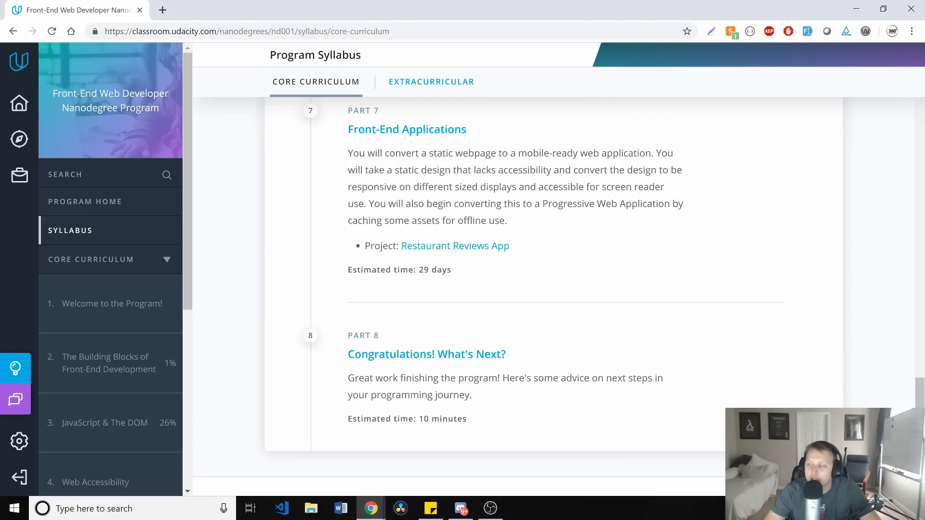
left_click_drag(375, 179, 510, 245)
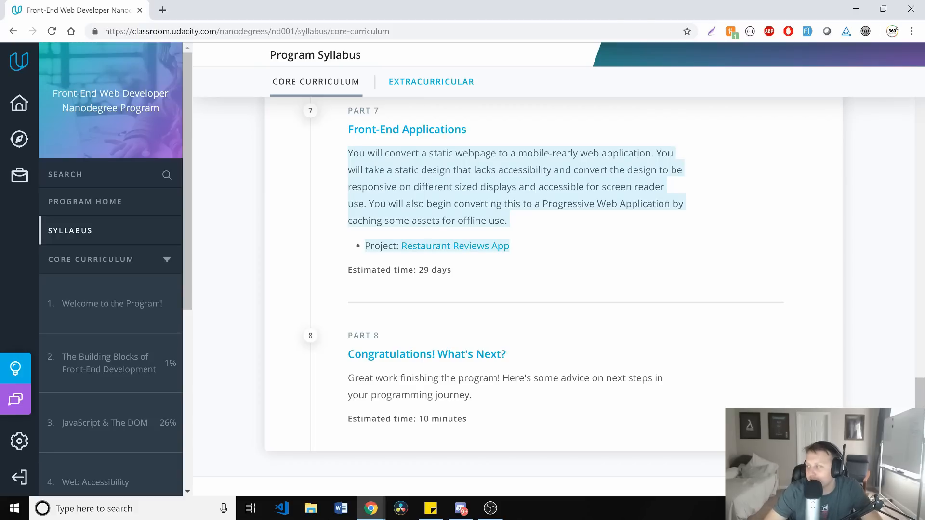
mouse_move(446, 200)
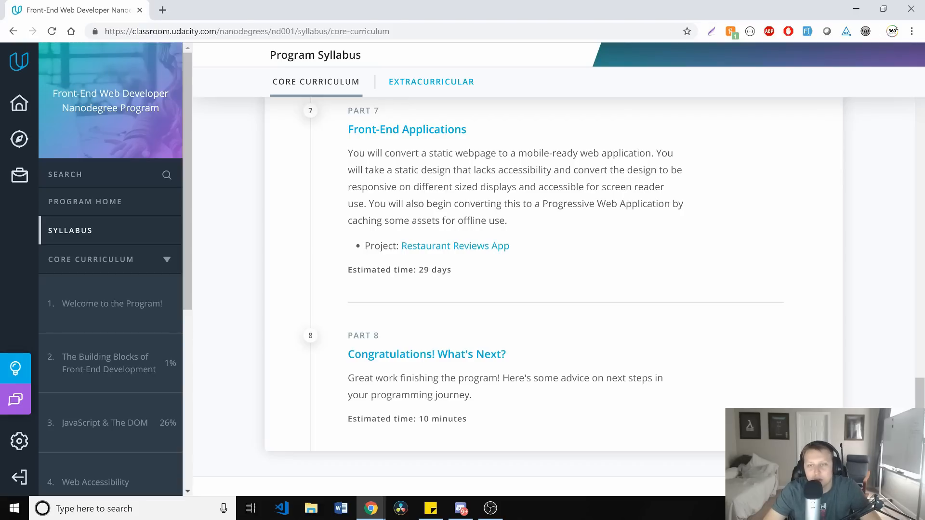
left_click_drag(543, 204, 506, 220)
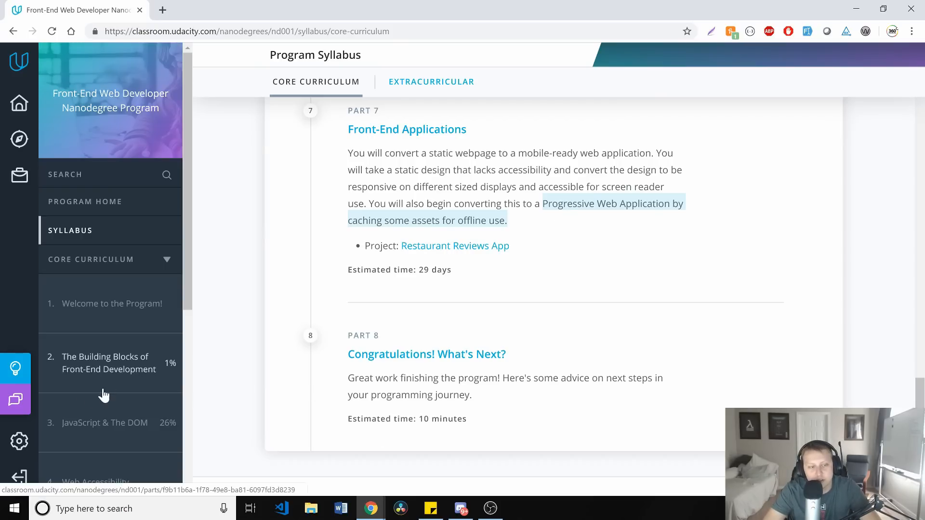
left_click(432, 80)
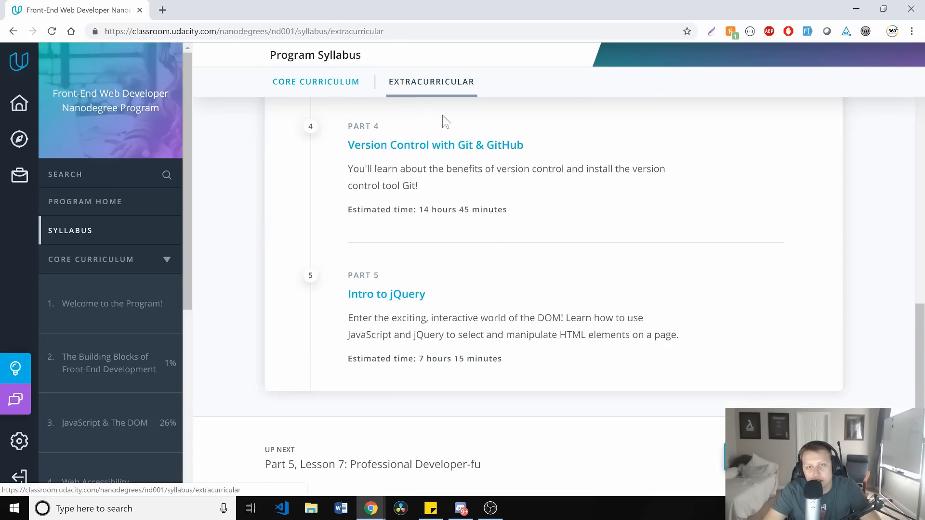
scroll("up", 3)
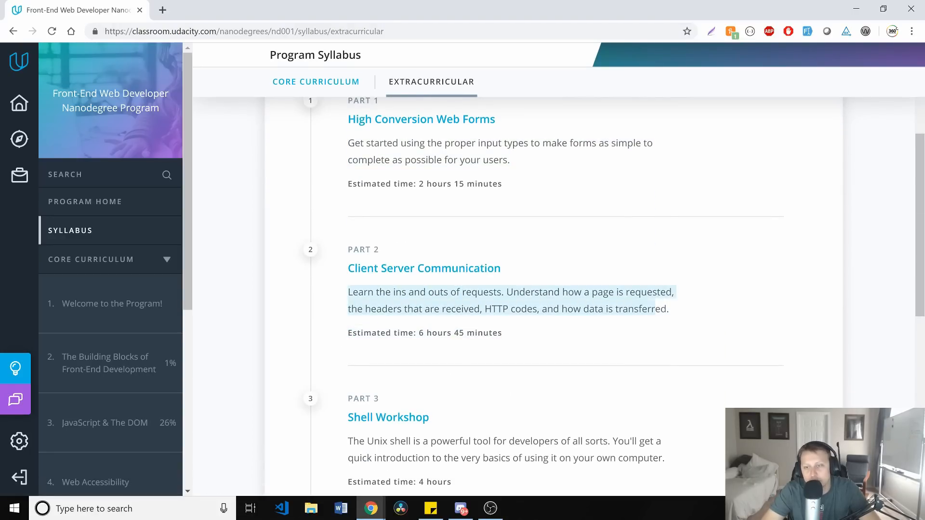
scroll("down", 3)
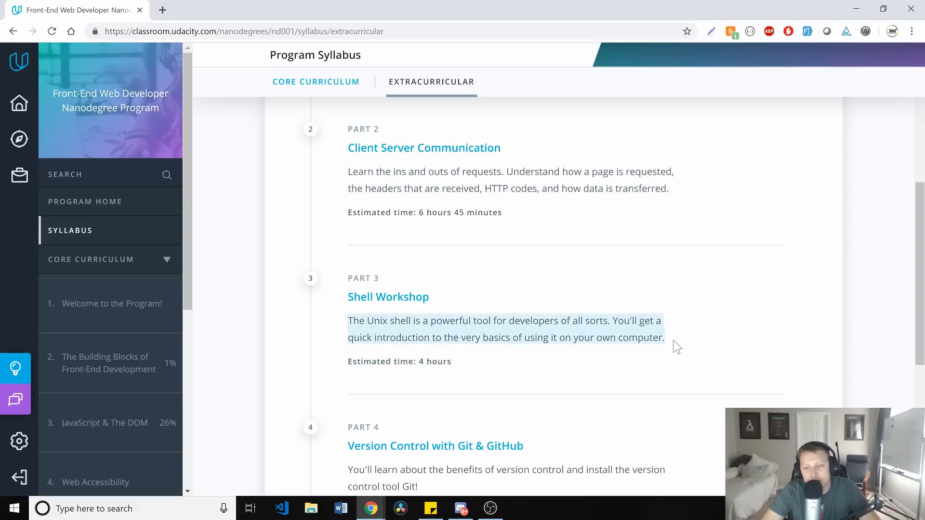
left_click(675, 345)
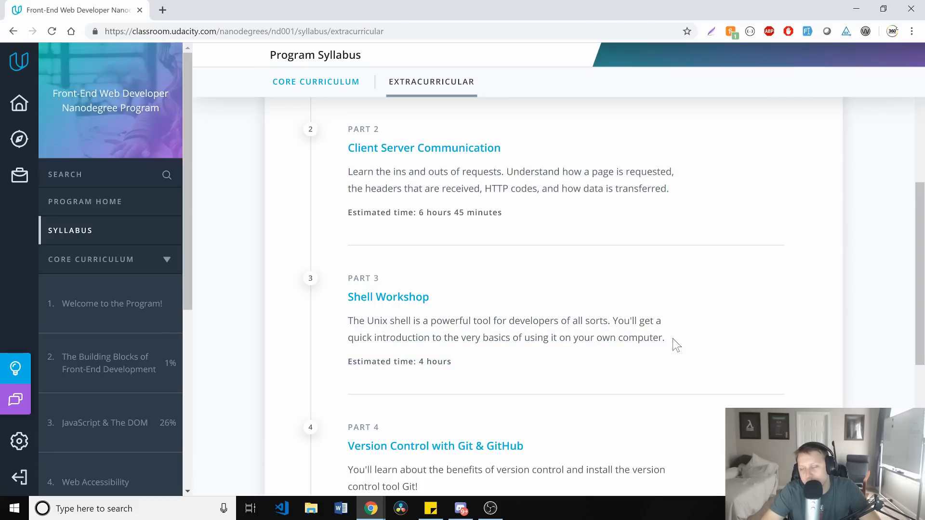
scroll("down", 3)
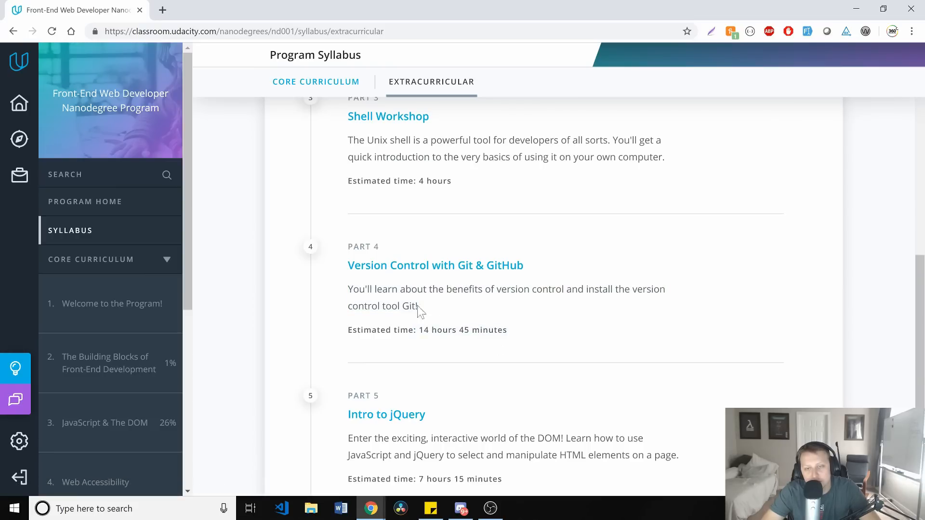
scroll("down", 3)
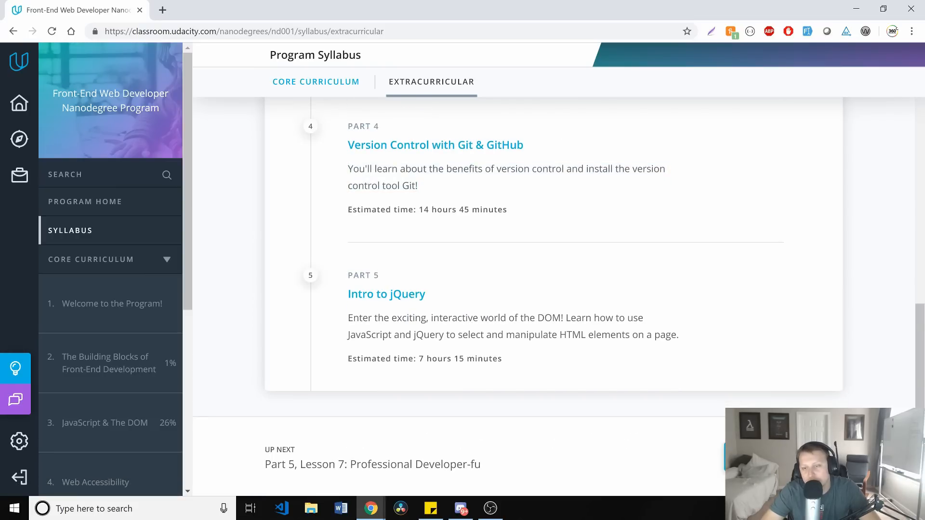
left_click_drag(347, 317, 678, 334)
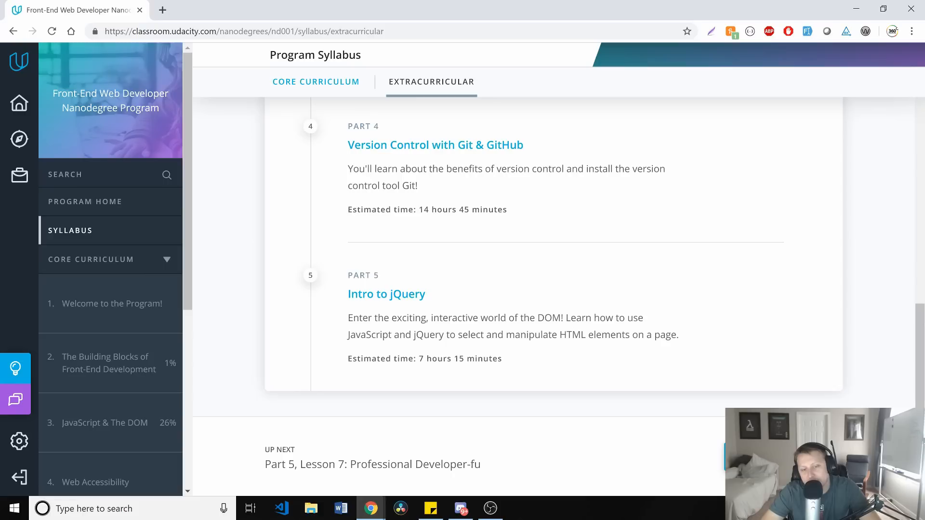
mouse_move(519, 354)
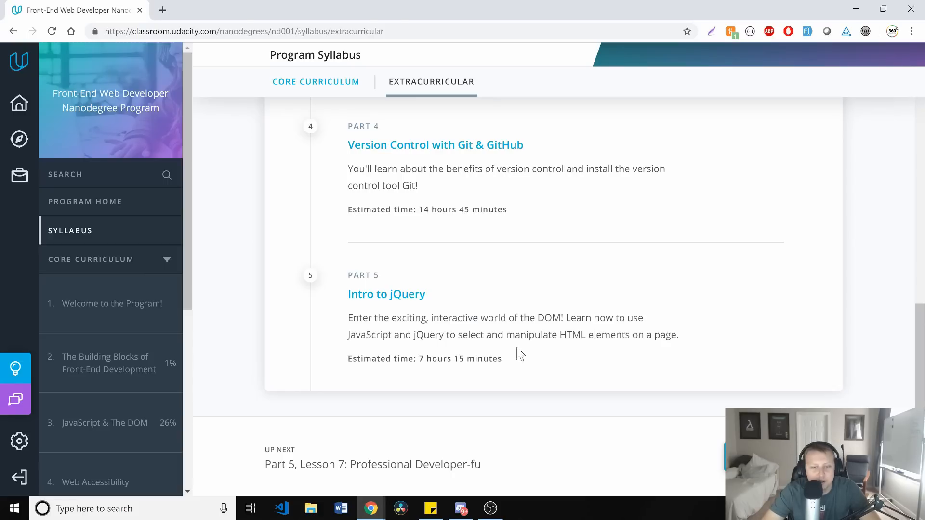
- Scroll through Part 5 Object-Oriented JavaScript's lesson cards, Objects in Depth to Professional Developer-fu
scroll("down", 3)
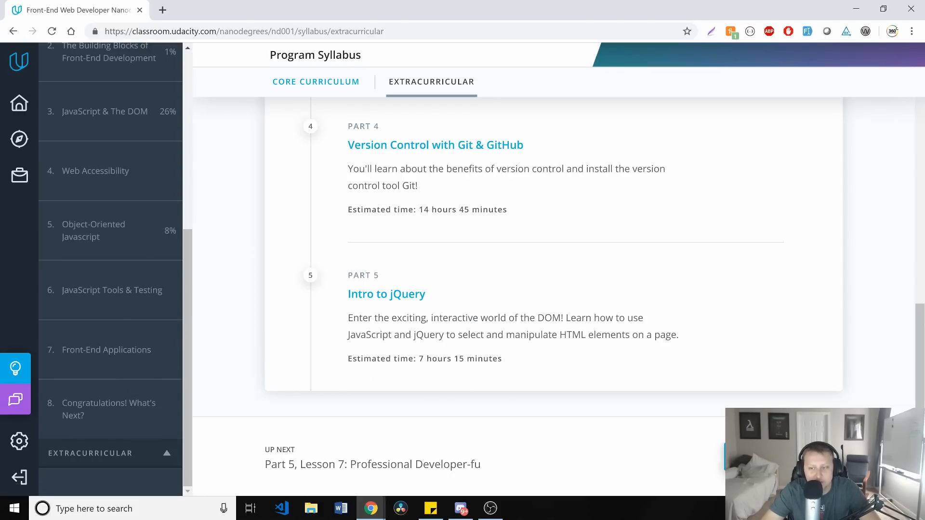
mouse_move(70, 408)
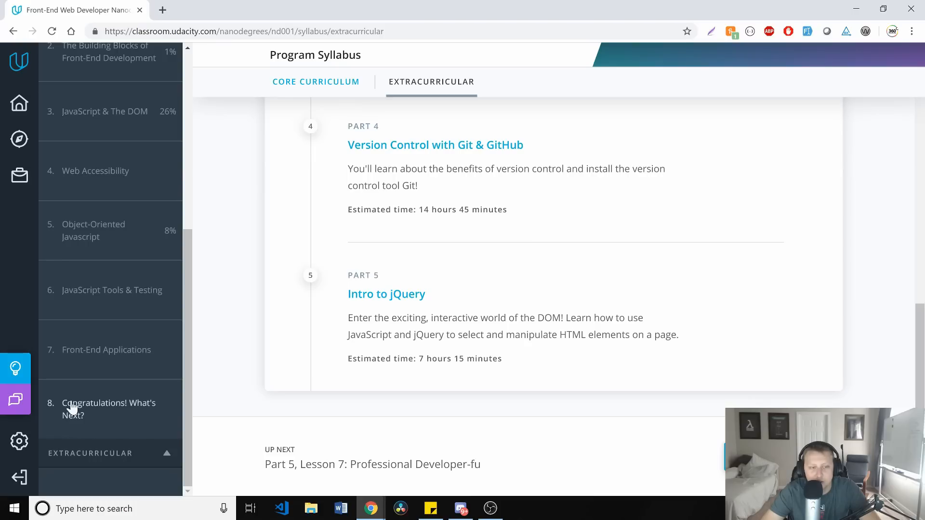
mouse_move(6, 117)
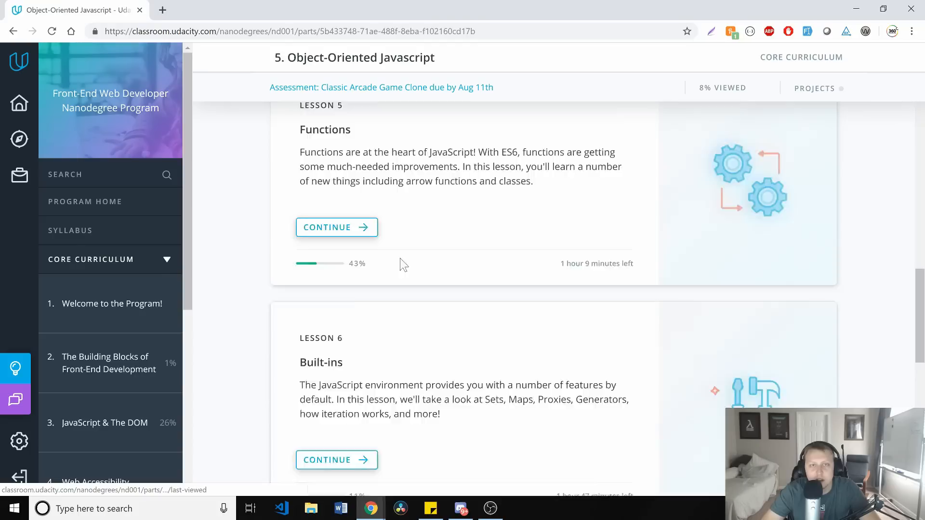
scroll("down", 3)
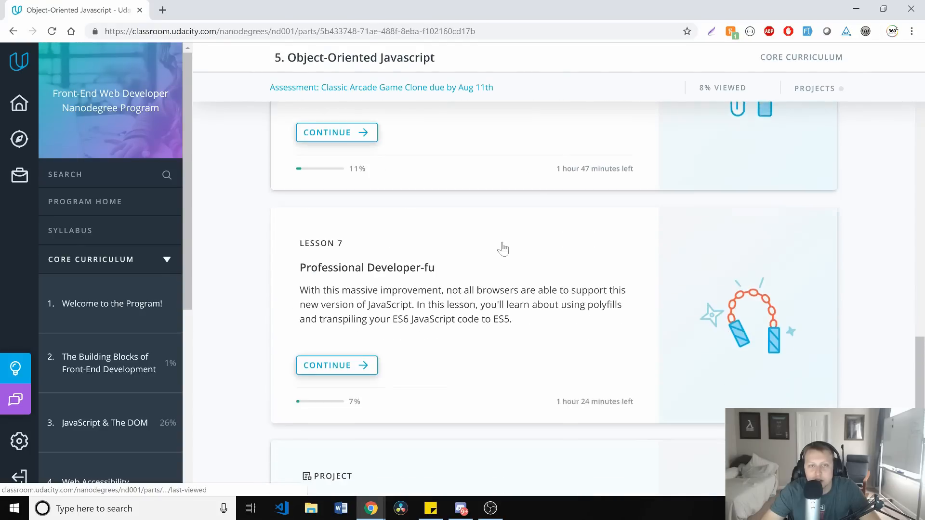
scroll("down", 3)
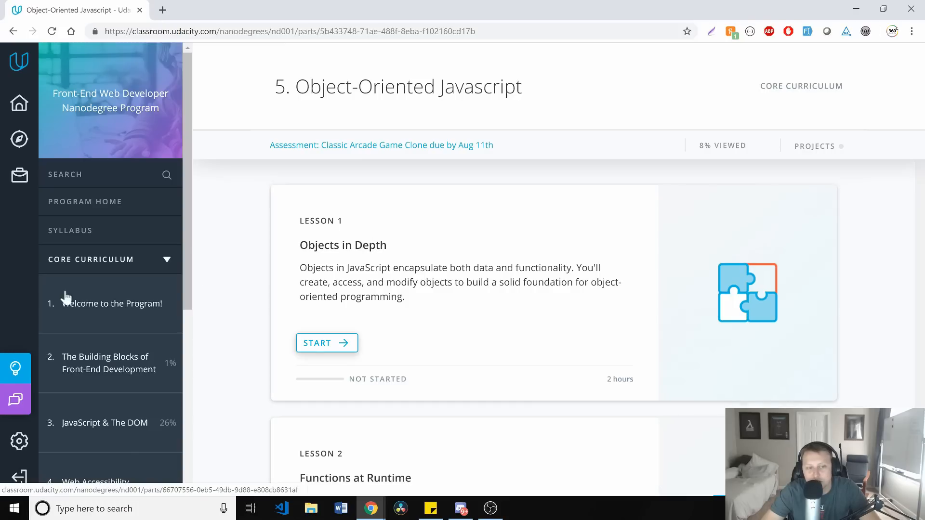
scroll("down", 3)
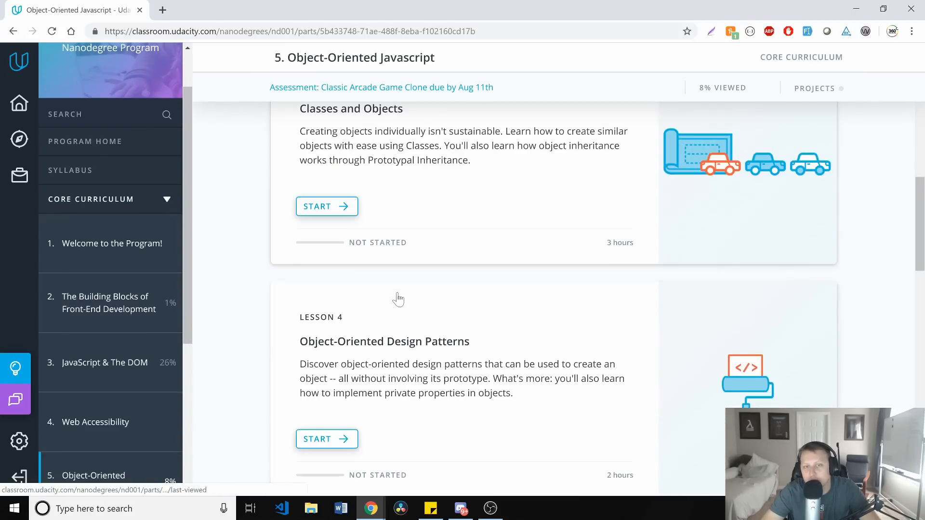
scroll("up", 3)
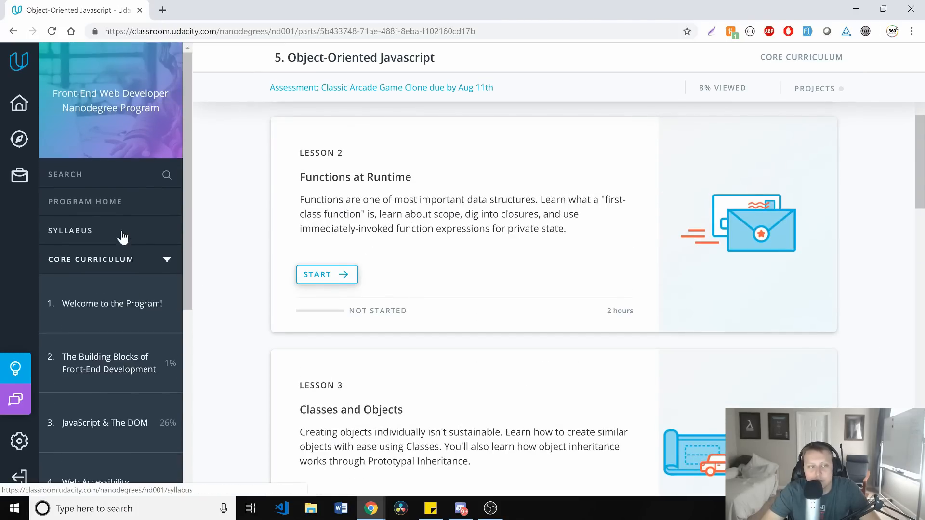
- Go to Program Home, highlight the nanodegree title, then collapse and re-expand the Core Curriculum list
left_click(84, 201)
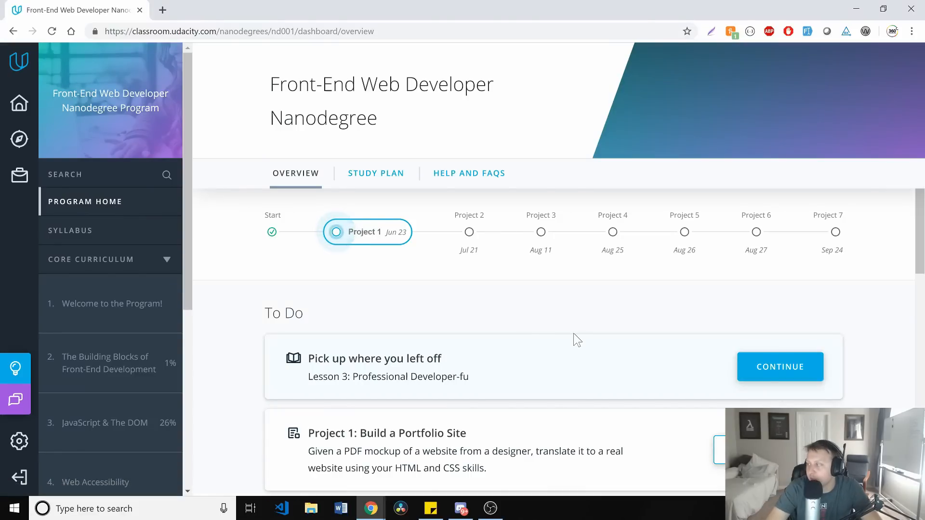
scroll("down", 3)
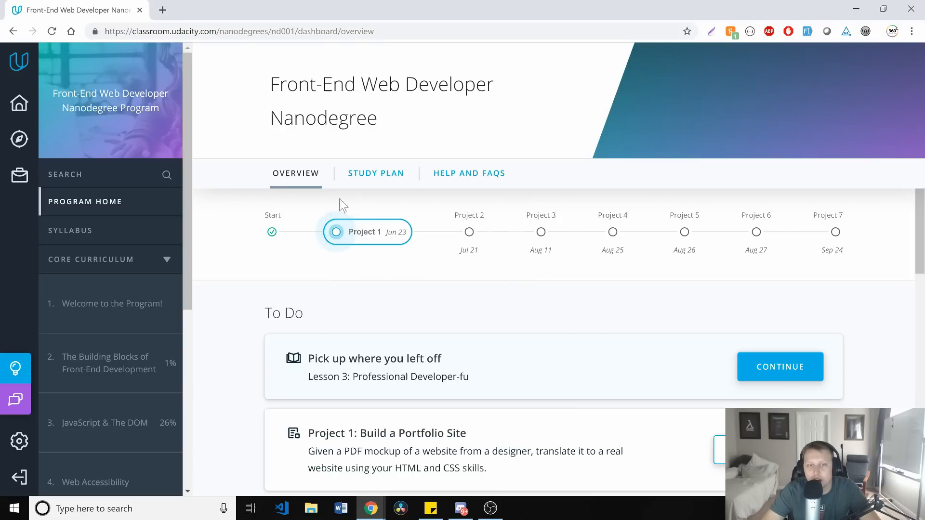
mouse_move(267, 203)
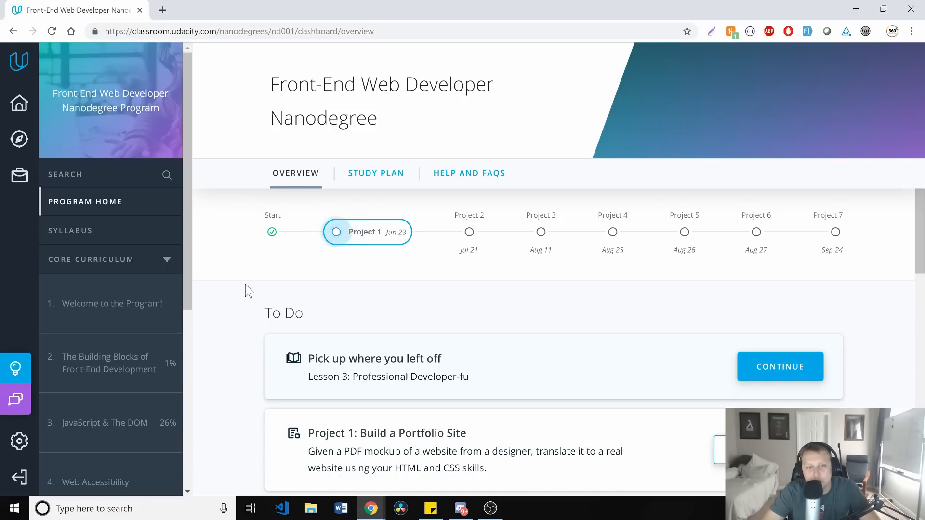
left_click_drag(270, 84, 376, 117)
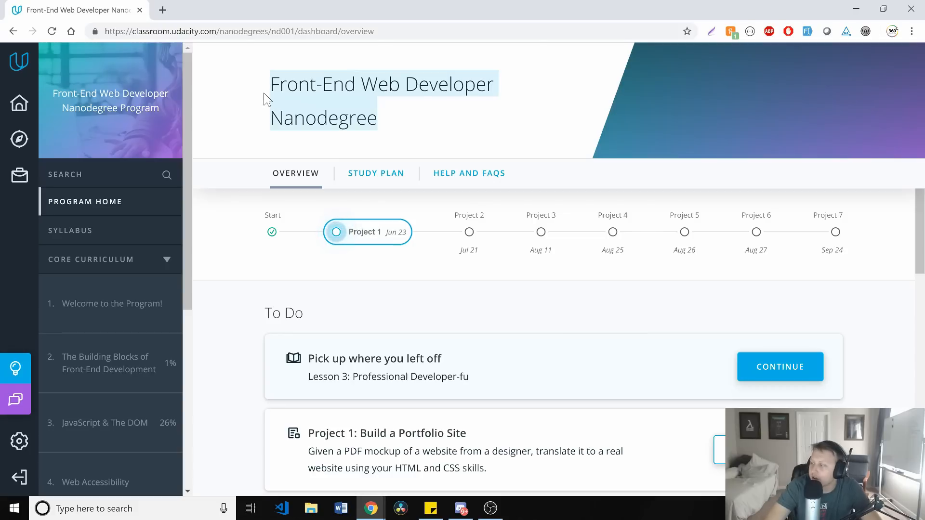
mouse_move(256, 273)
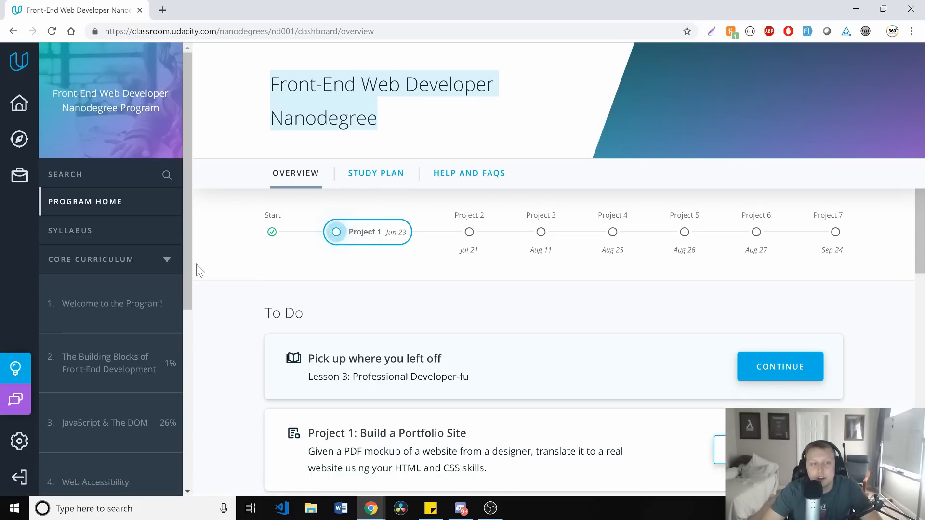
left_click(91, 259)
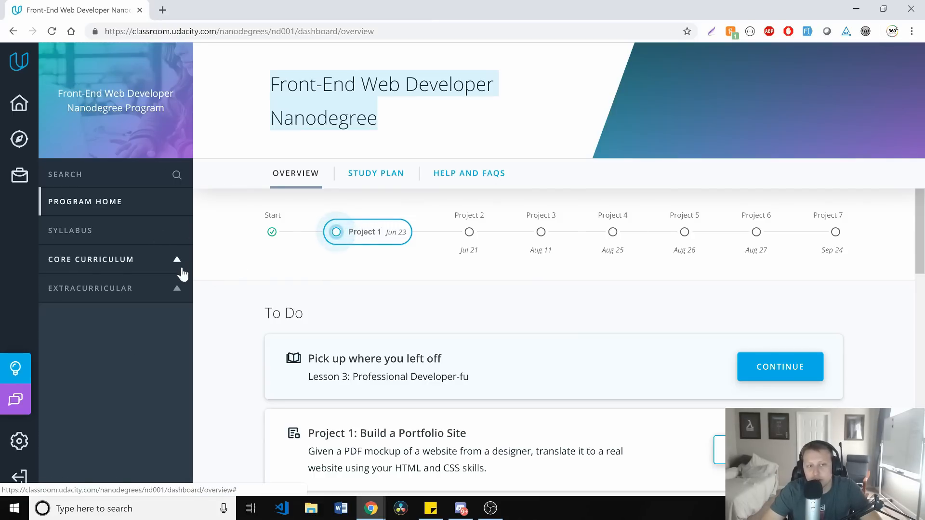
left_click(90, 259)
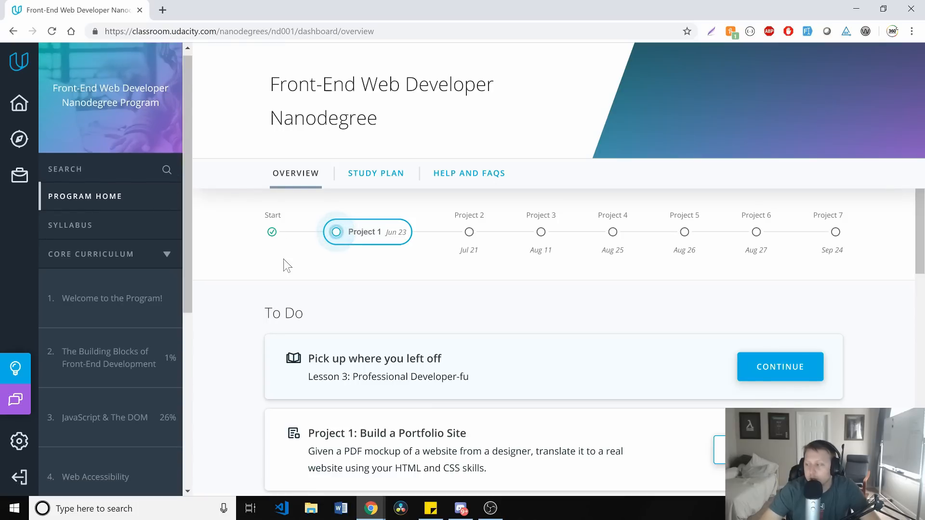
mouse_move(220, 266)
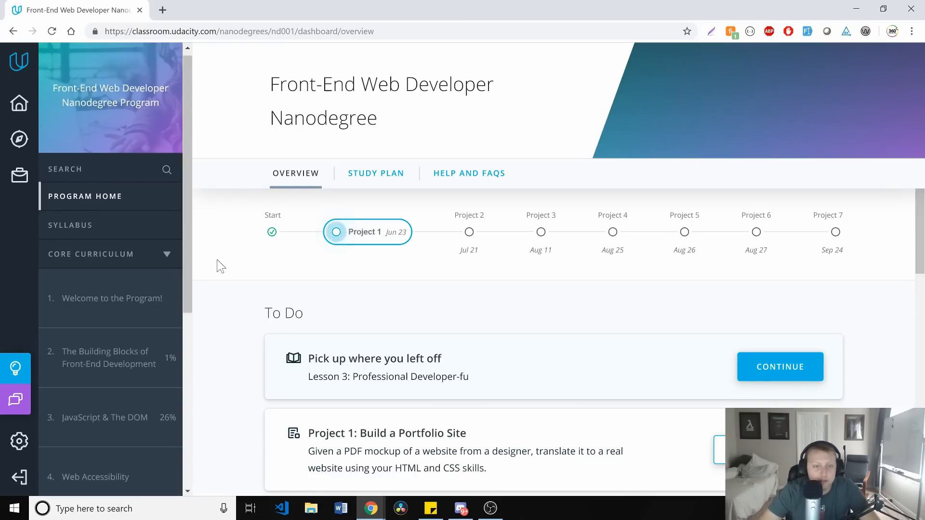
mouse_move(310, 317)
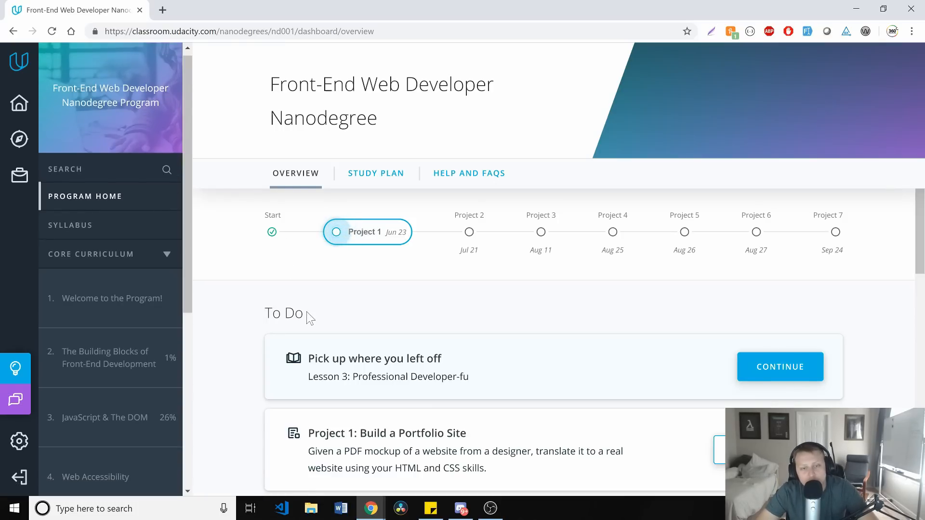
scroll("down", 3)
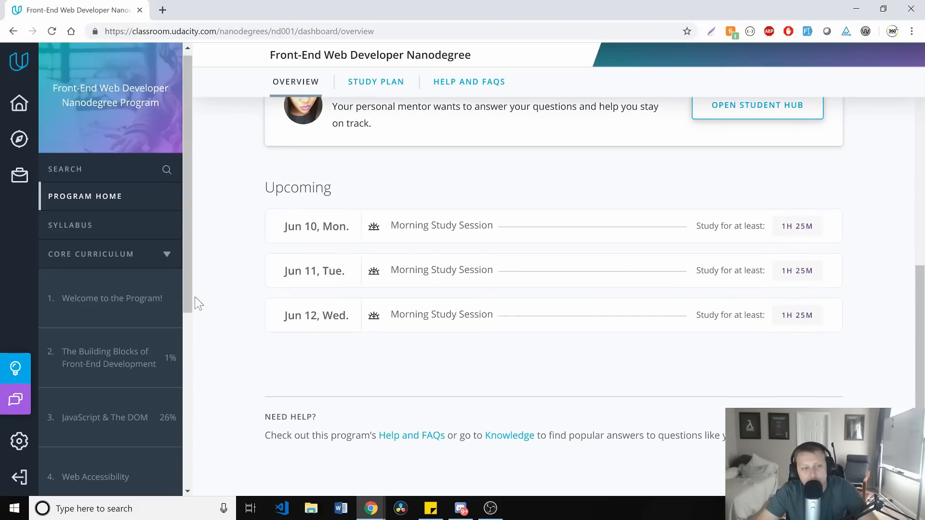
scroll("down", 3)
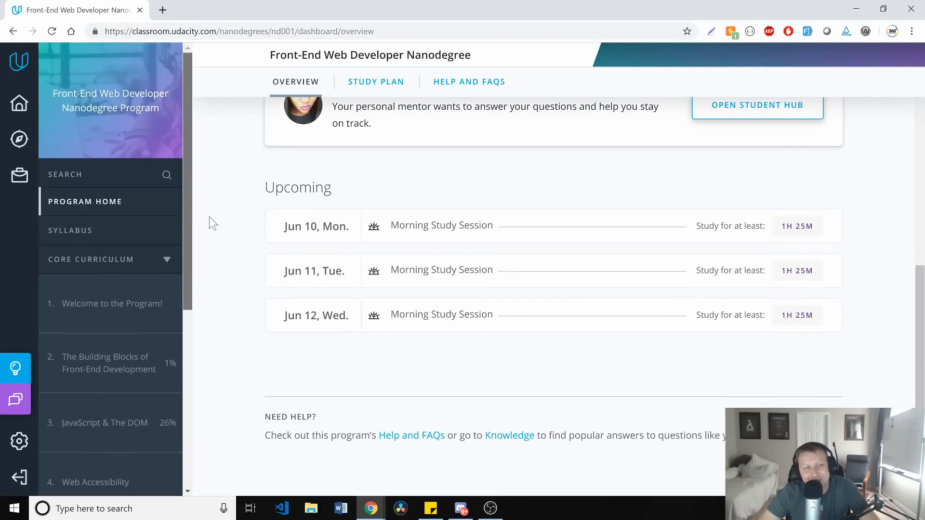
scroll("up", 3)
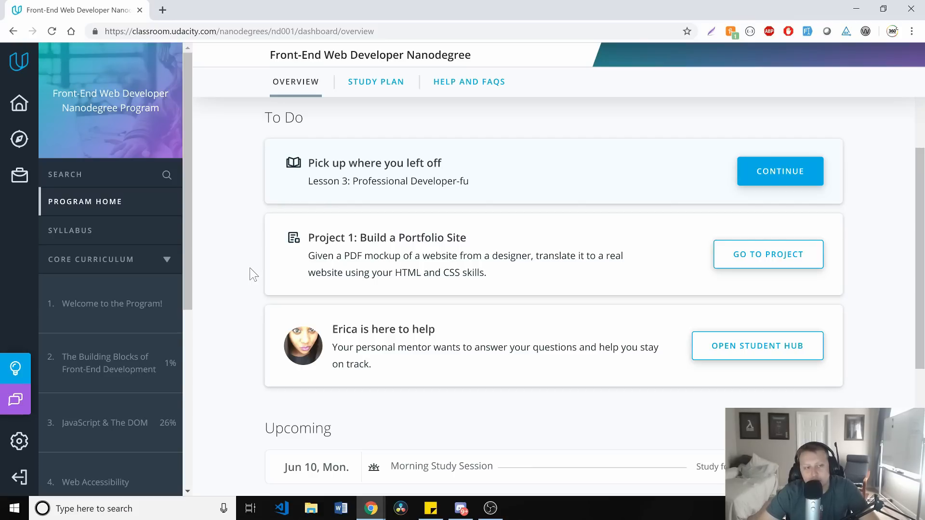
mouse_move(257, 270)
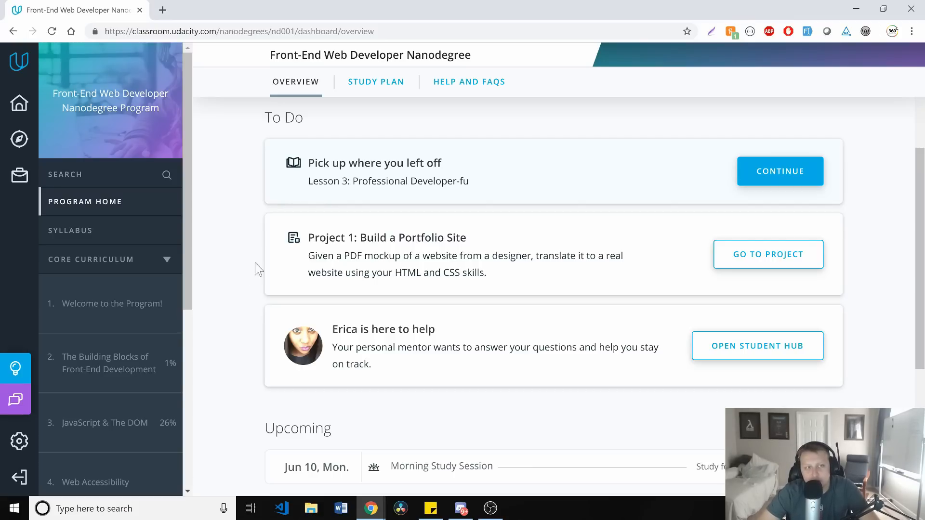
mouse_move(382, 129)
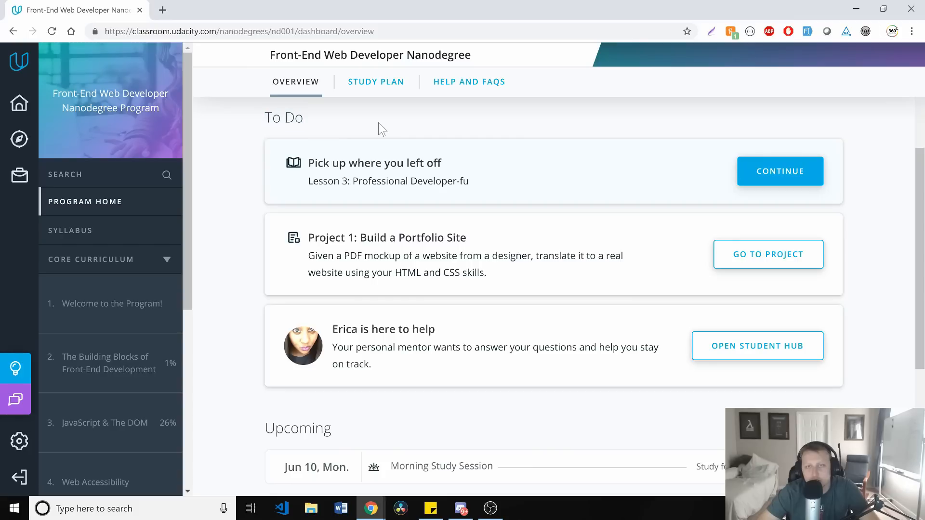